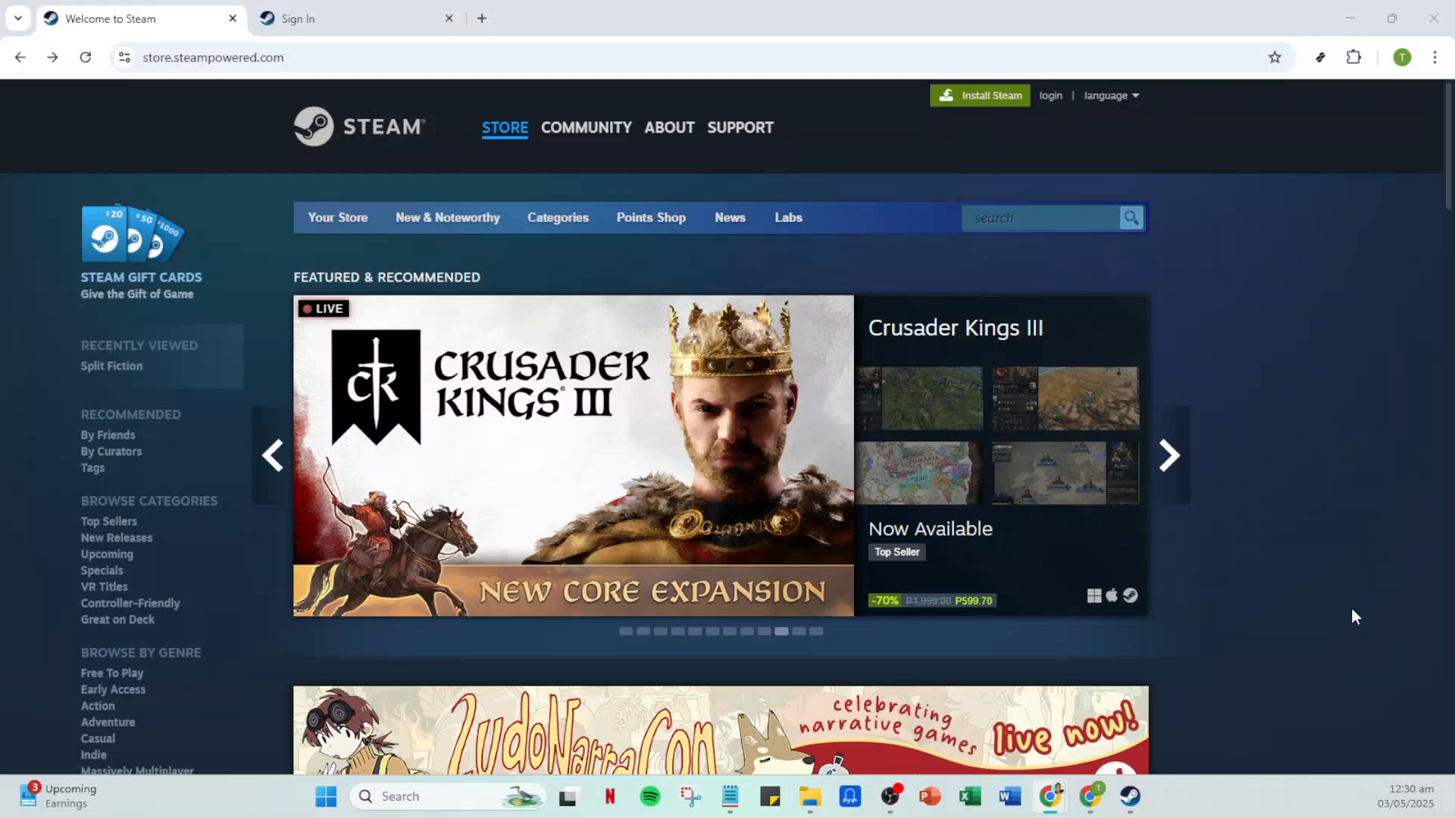
mouse_move(1301, 606)
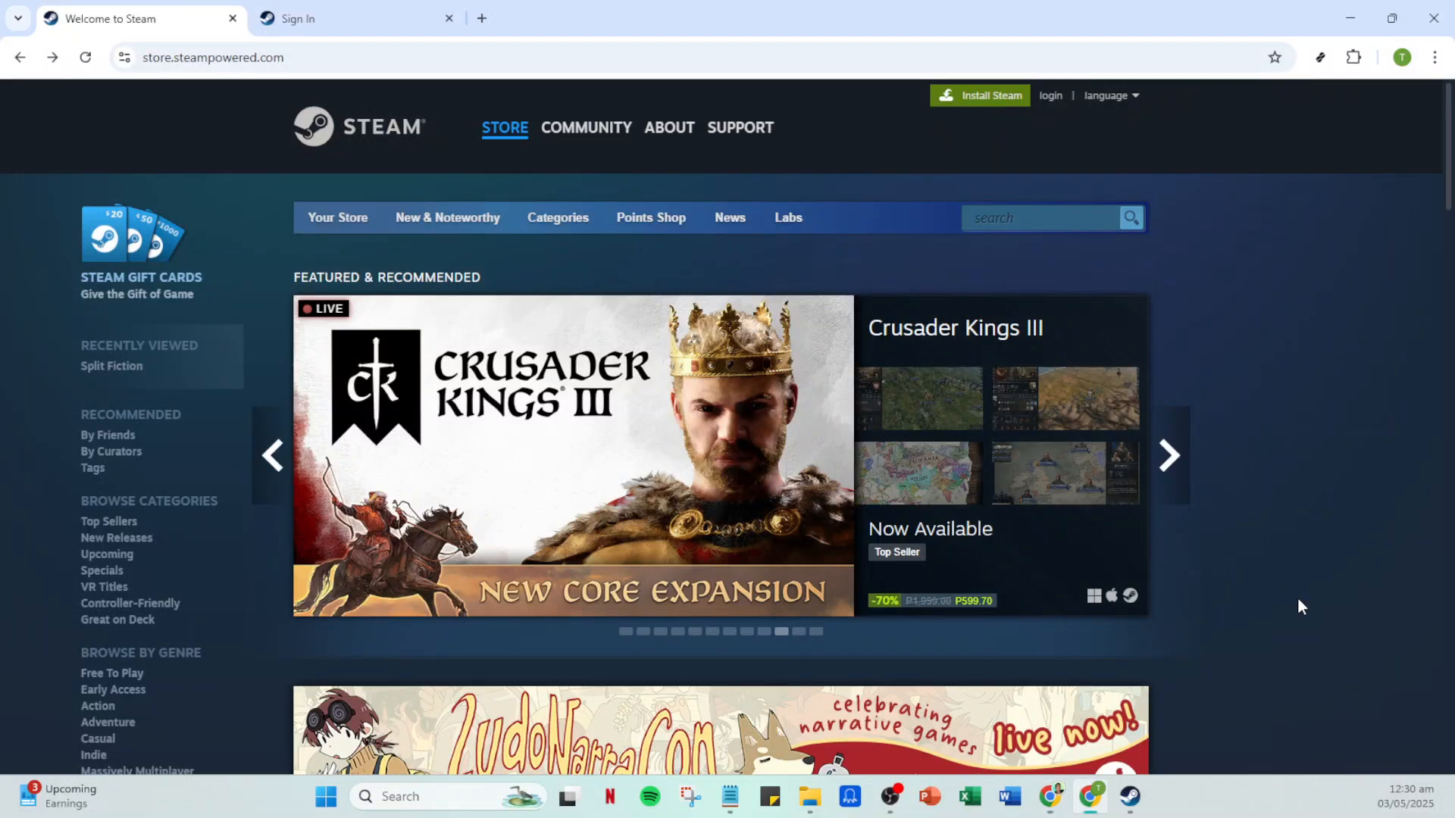
Reach the Steam Sign In page from the store's login link.
left_click(1169, 455)
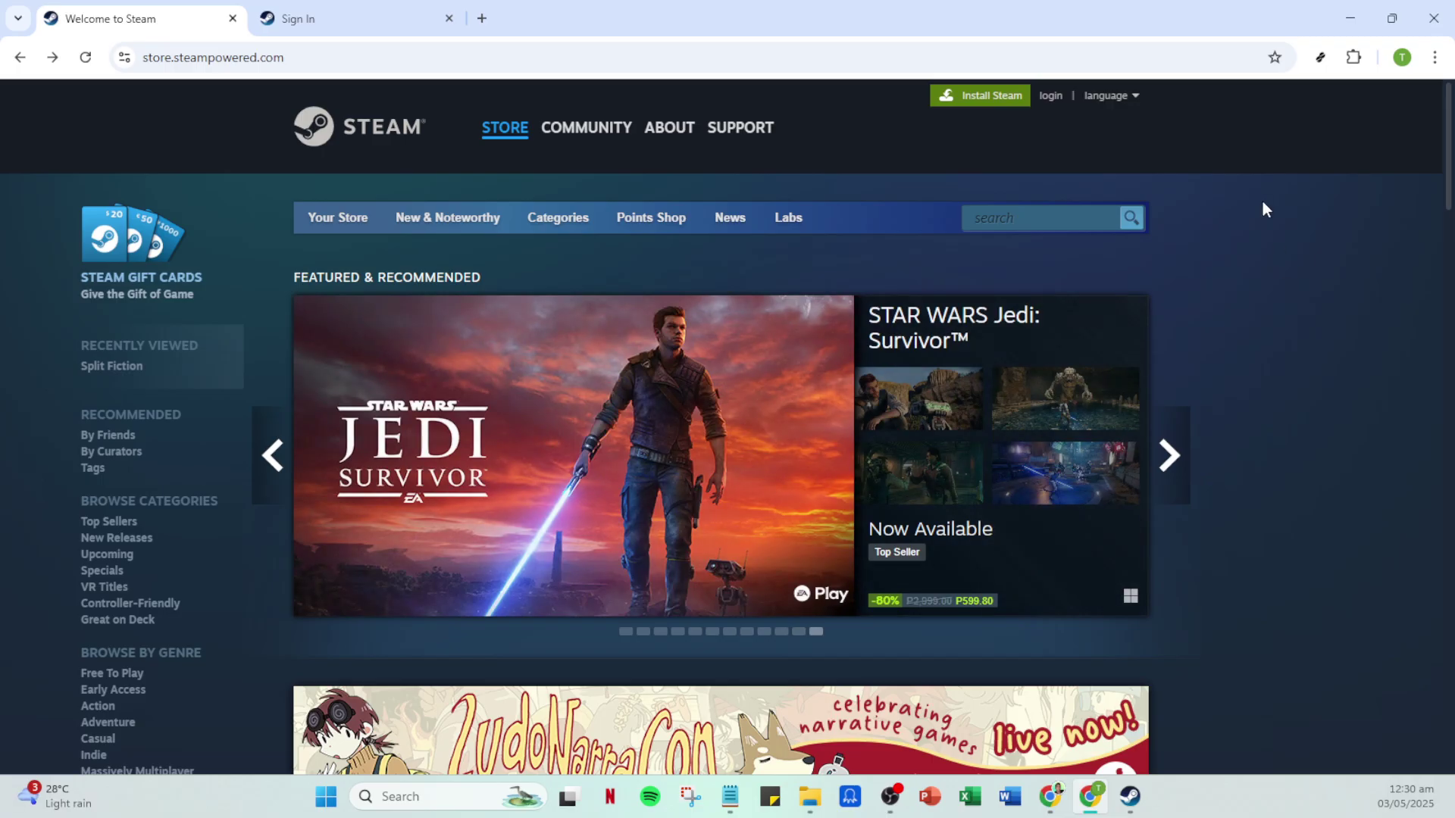
mouse_move(1049, 96)
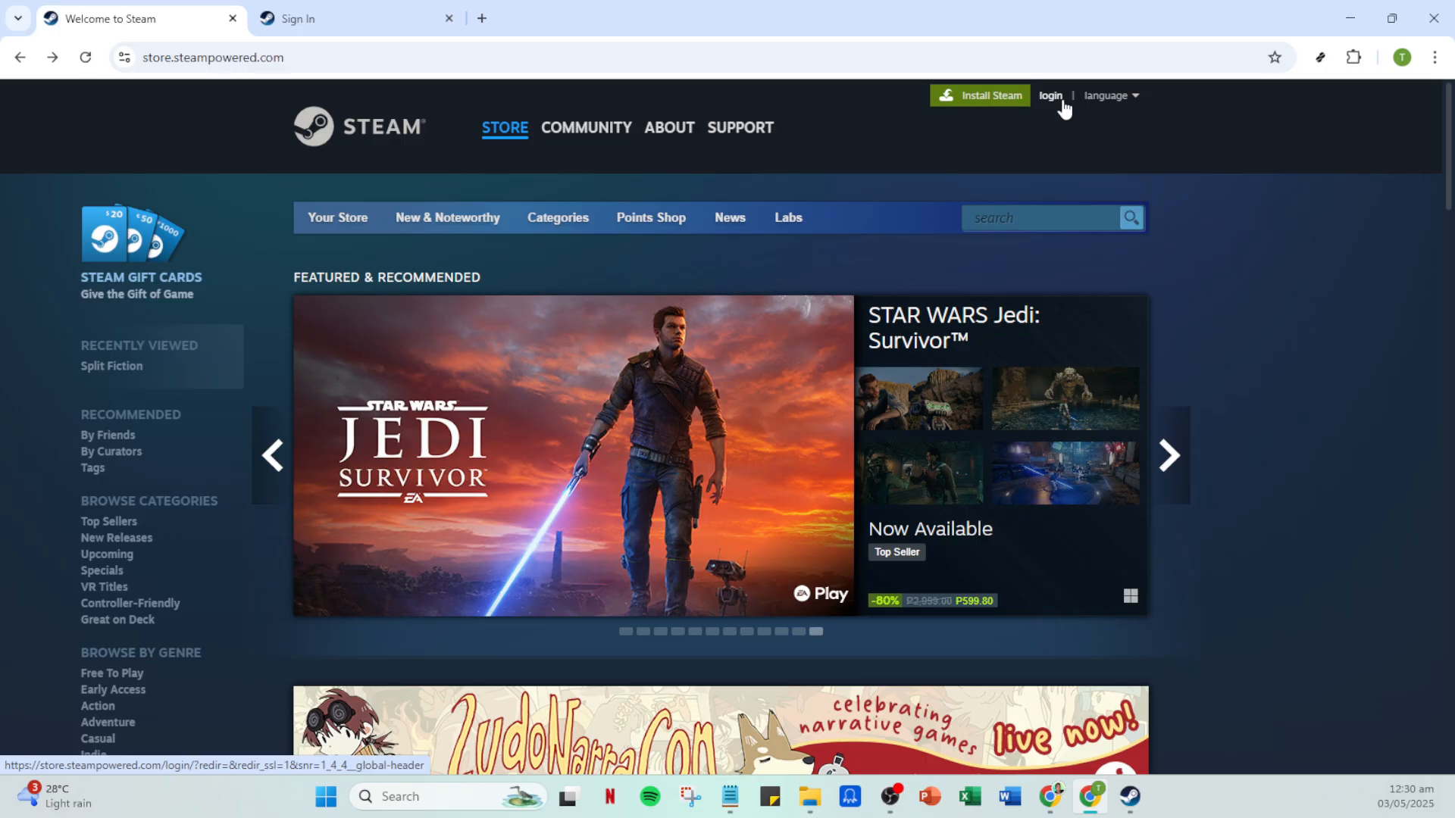
left_click(1169, 456)
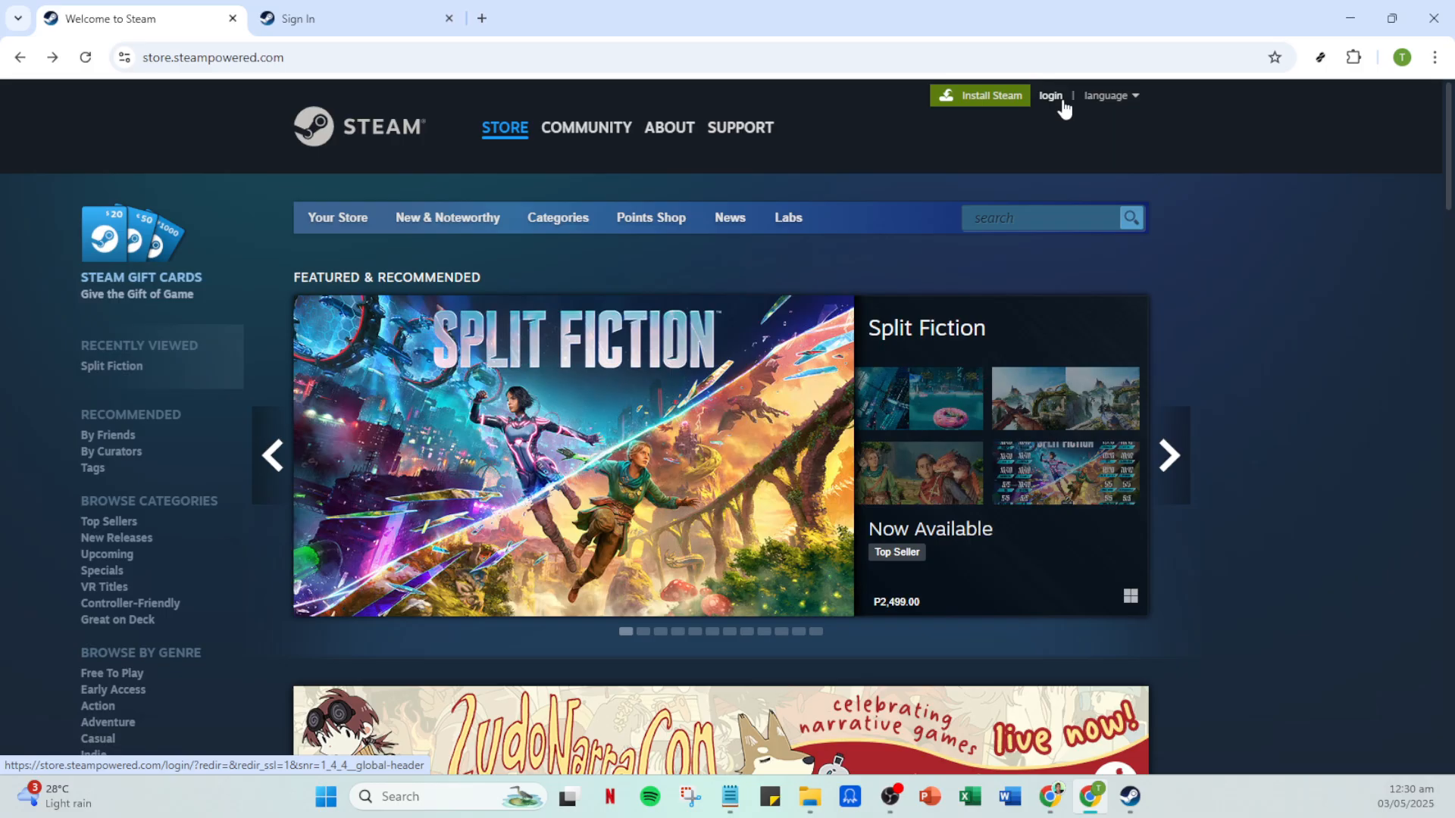
left_click(1049, 96)
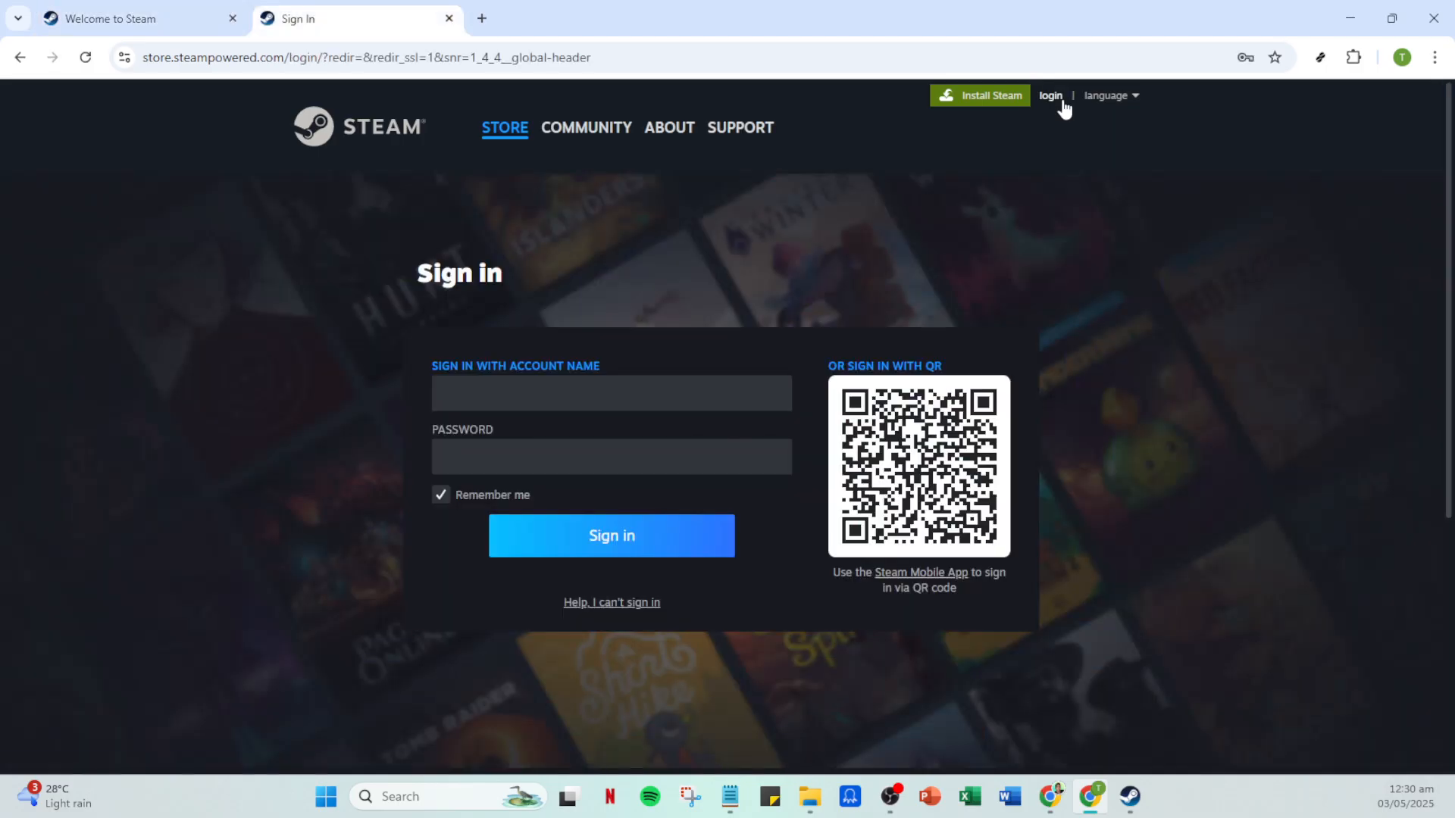
mouse_move(362, 490)
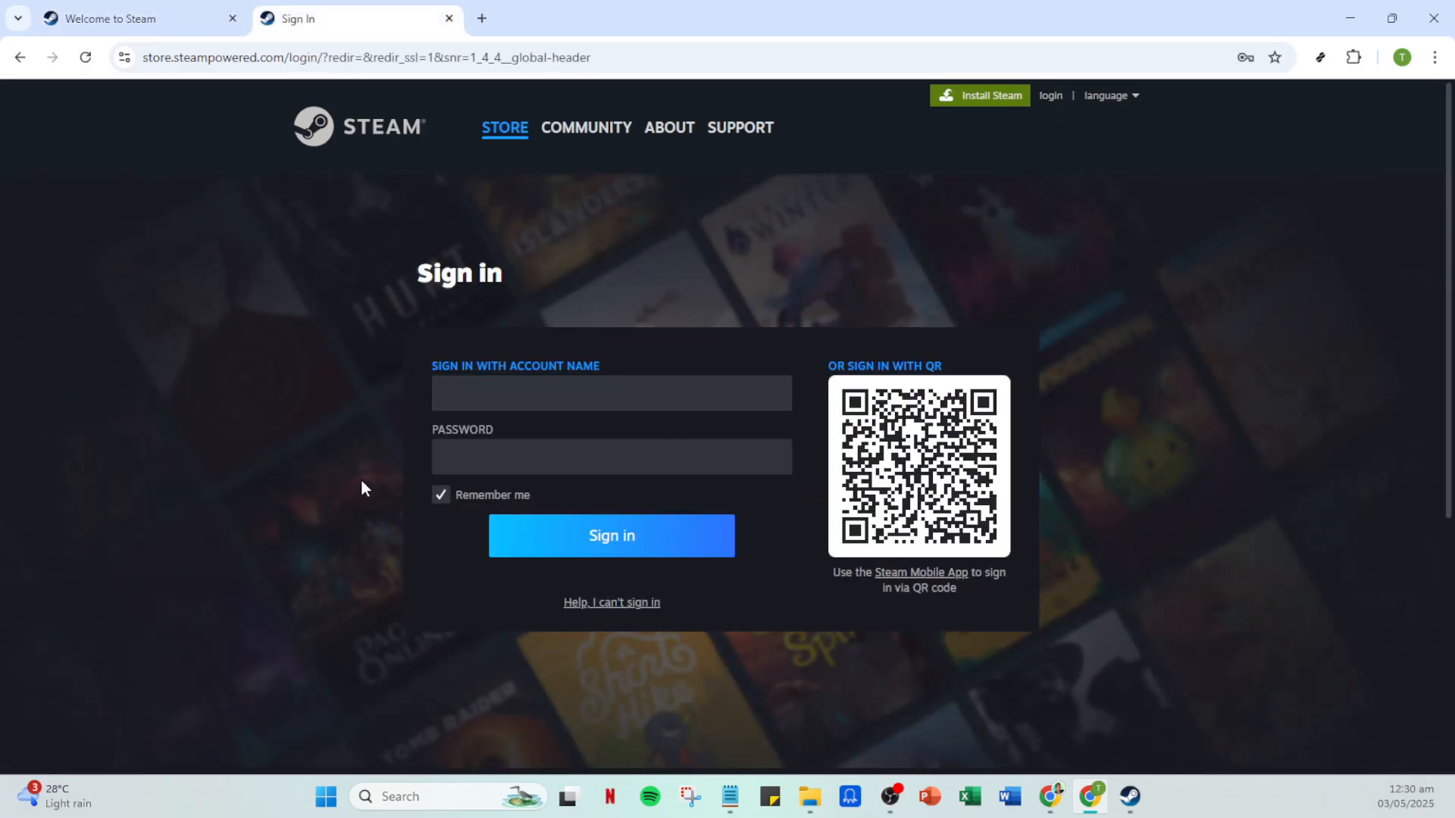
mouse_move(1061, 475)
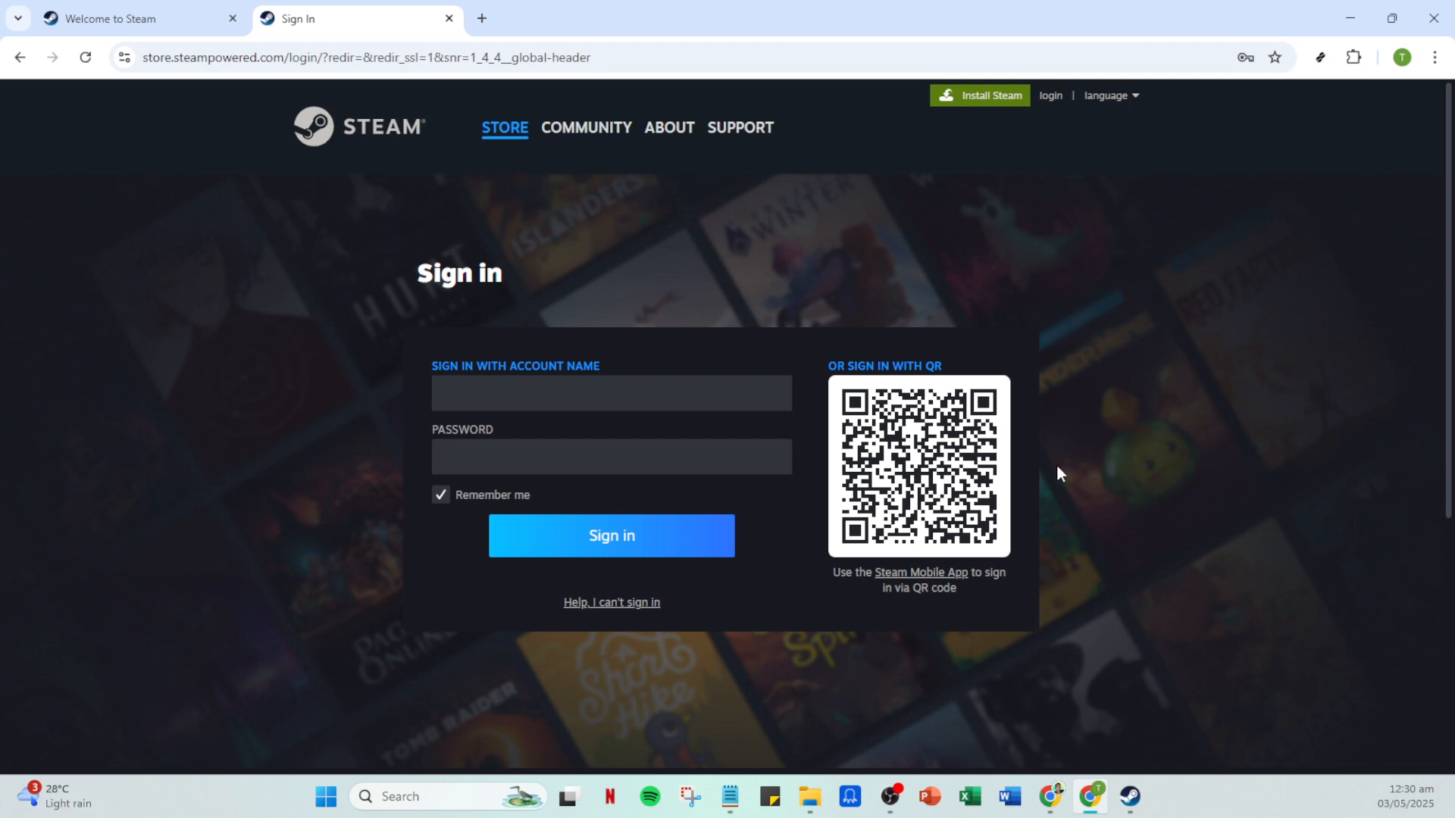
mouse_move(894, 162)
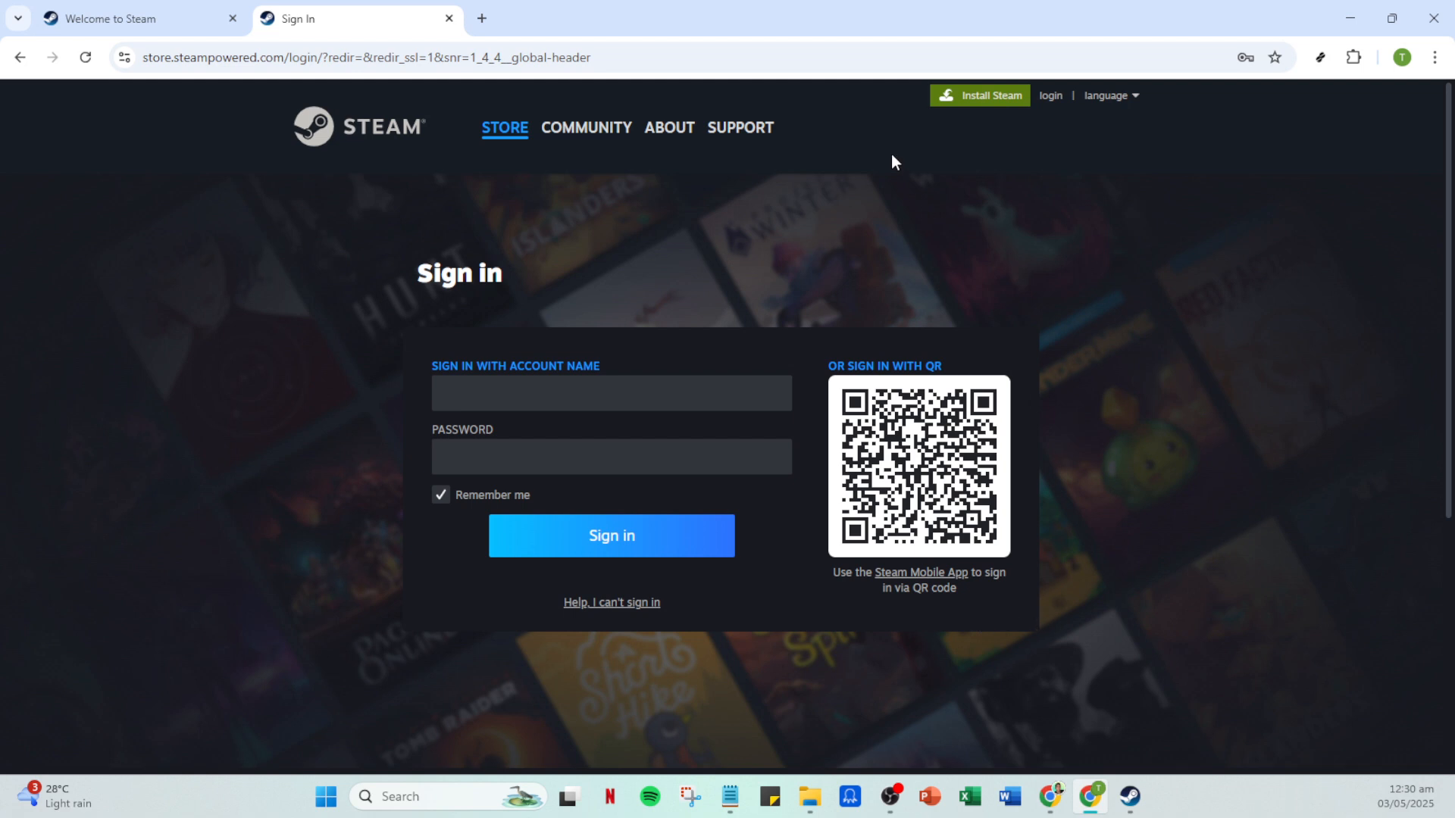
mouse_move(576, 424)
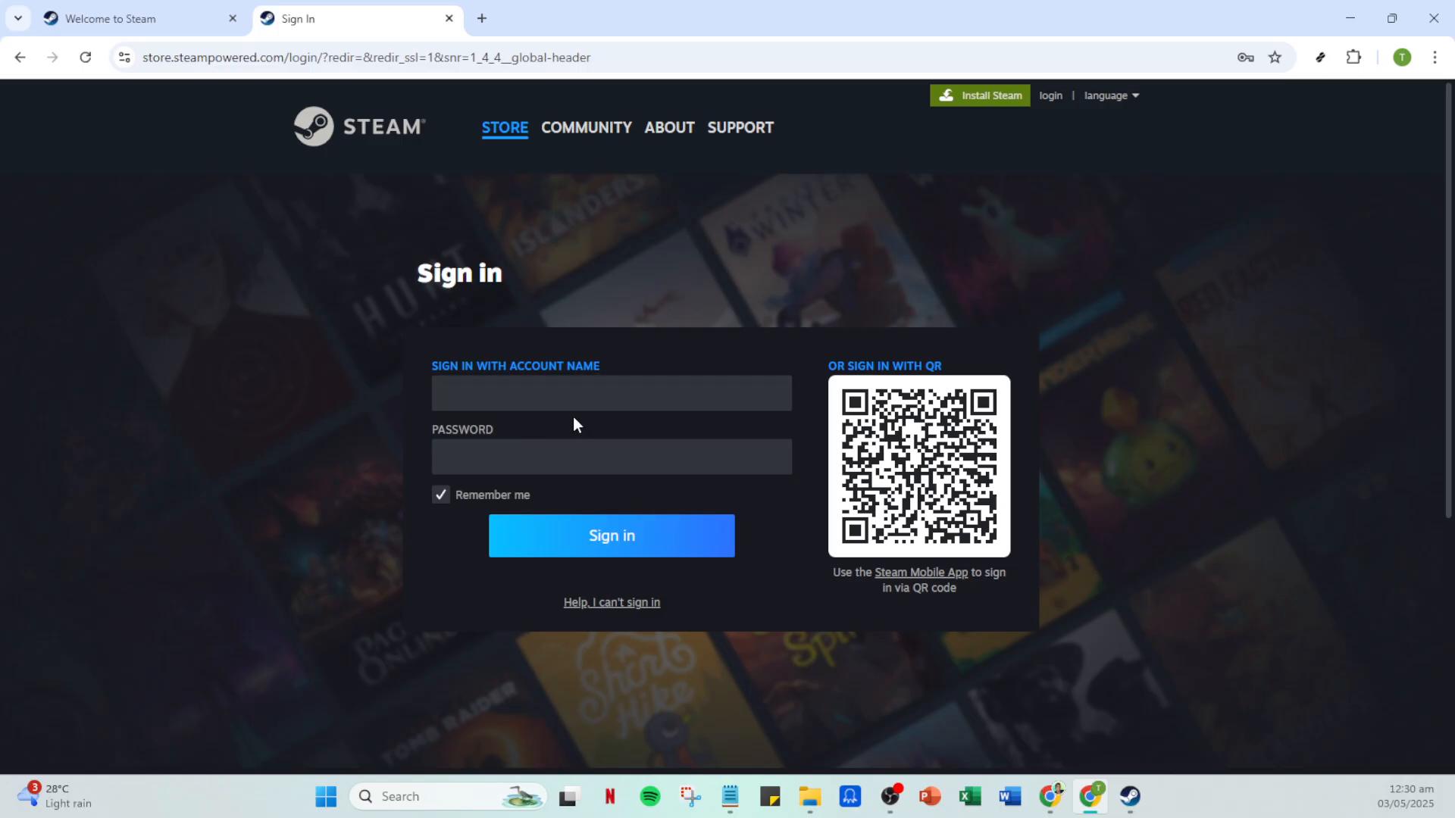
mouse_move(589, 420)
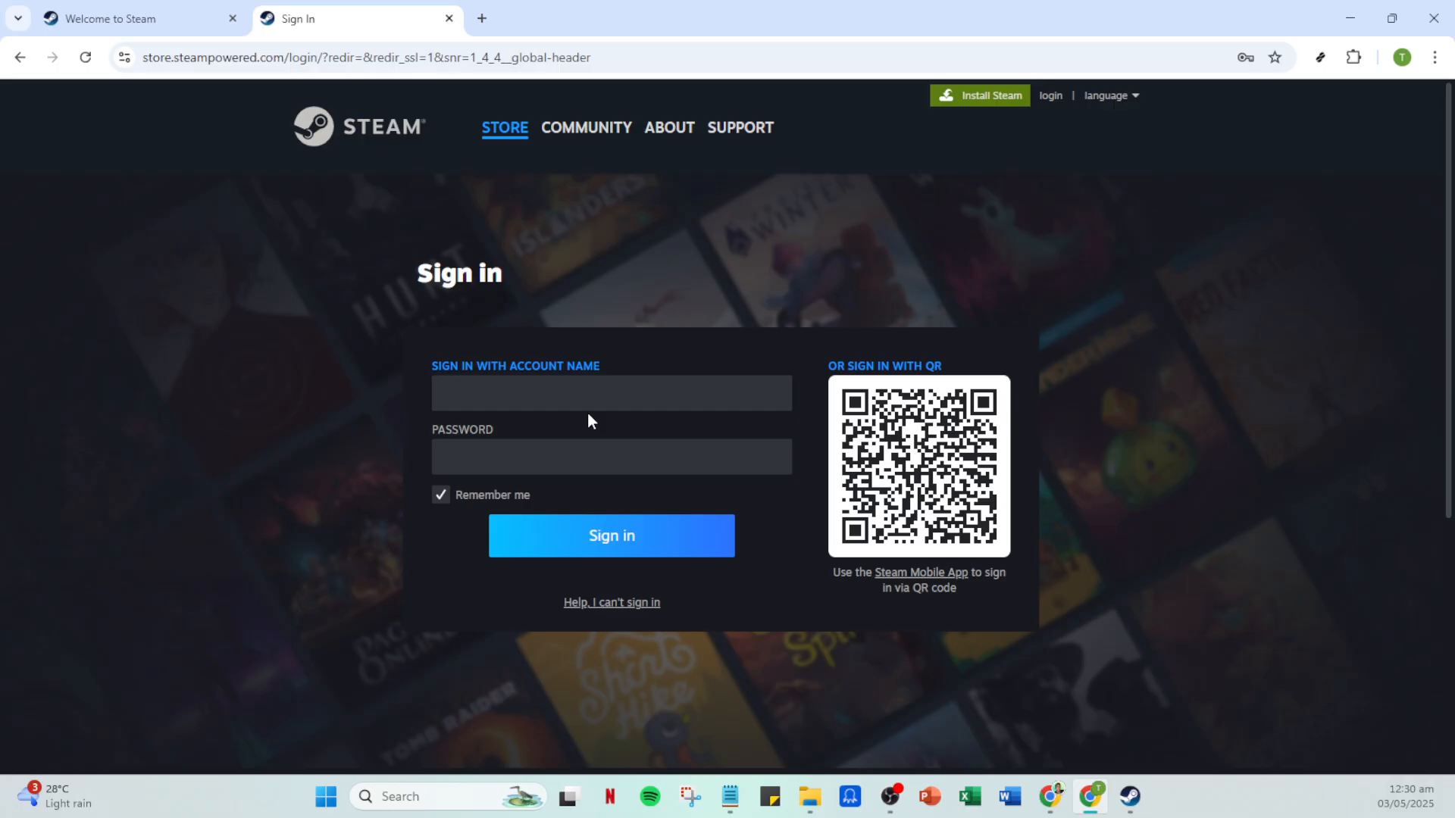
mouse_move(675, 538)
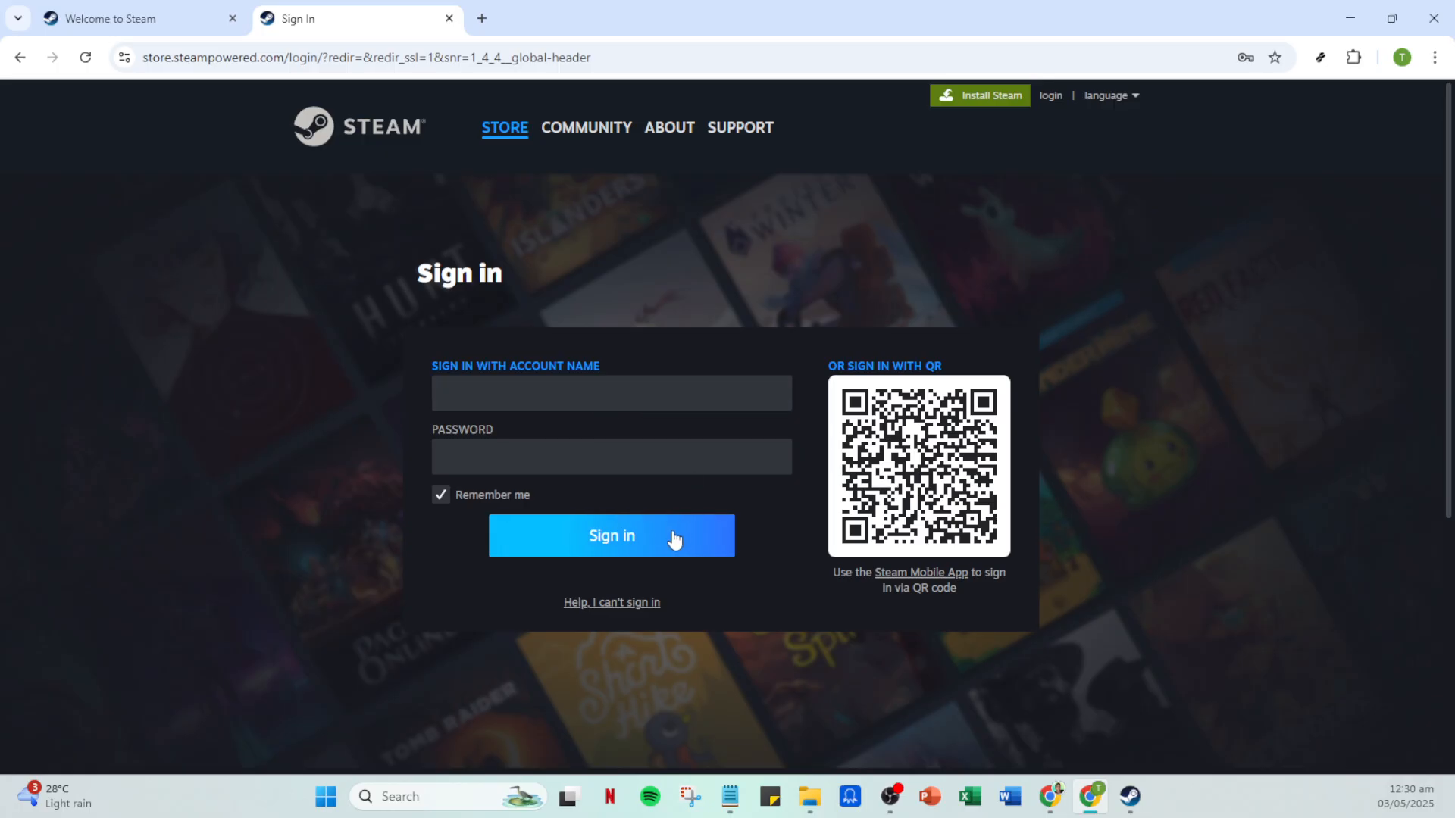
mouse_move(1203, 719)
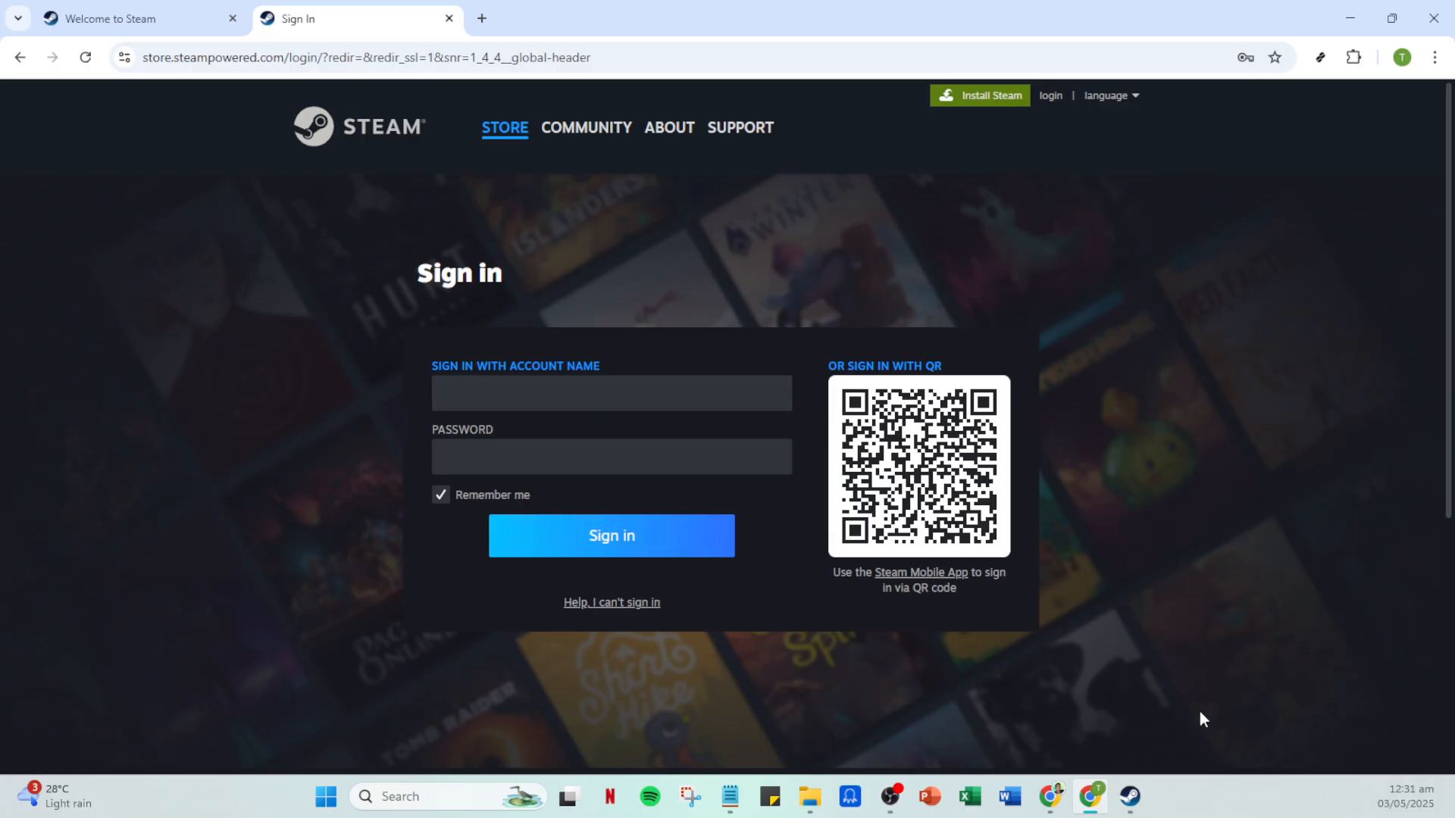
mouse_move(1129, 796)
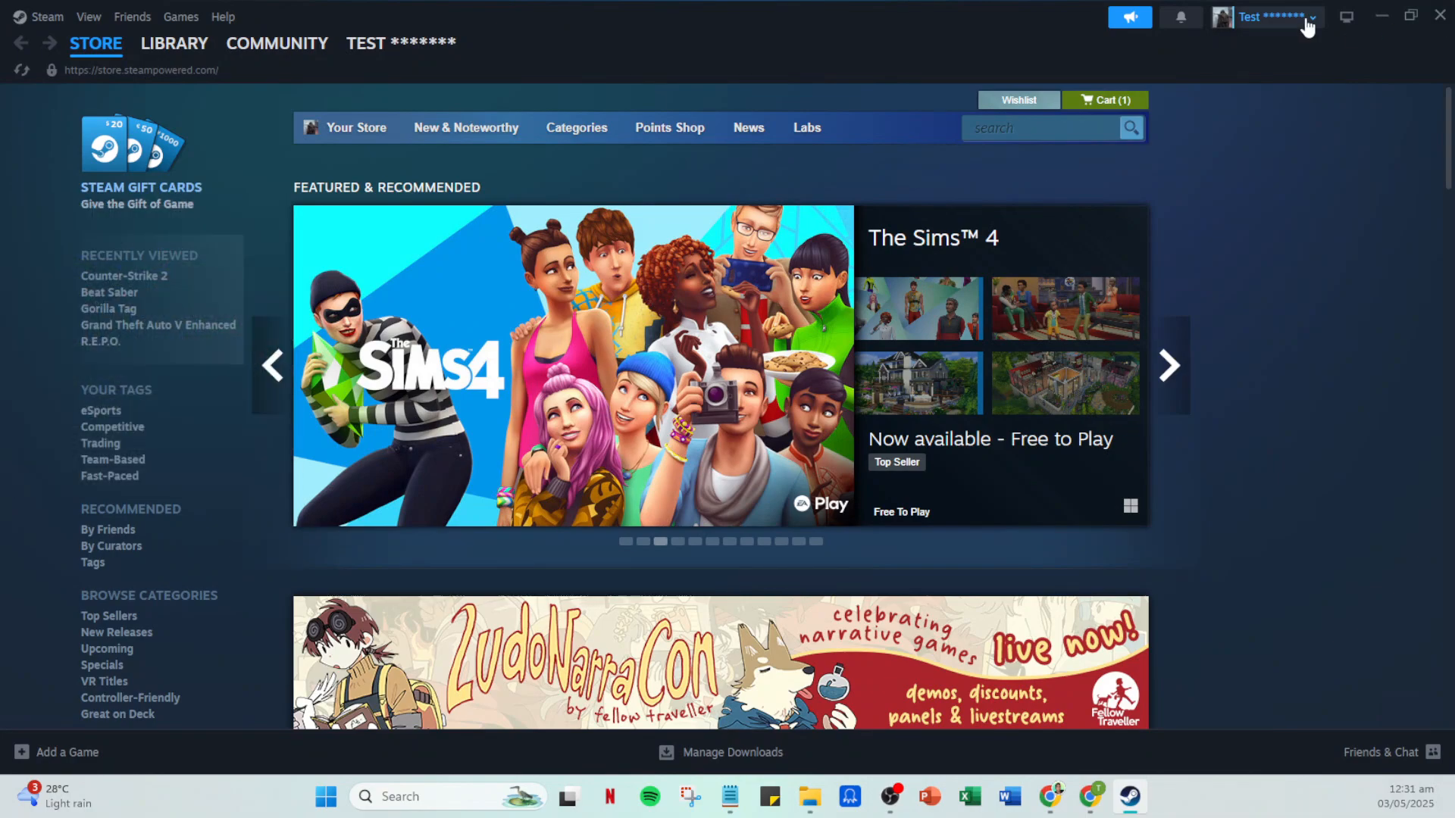
mouse_move(724, 314)
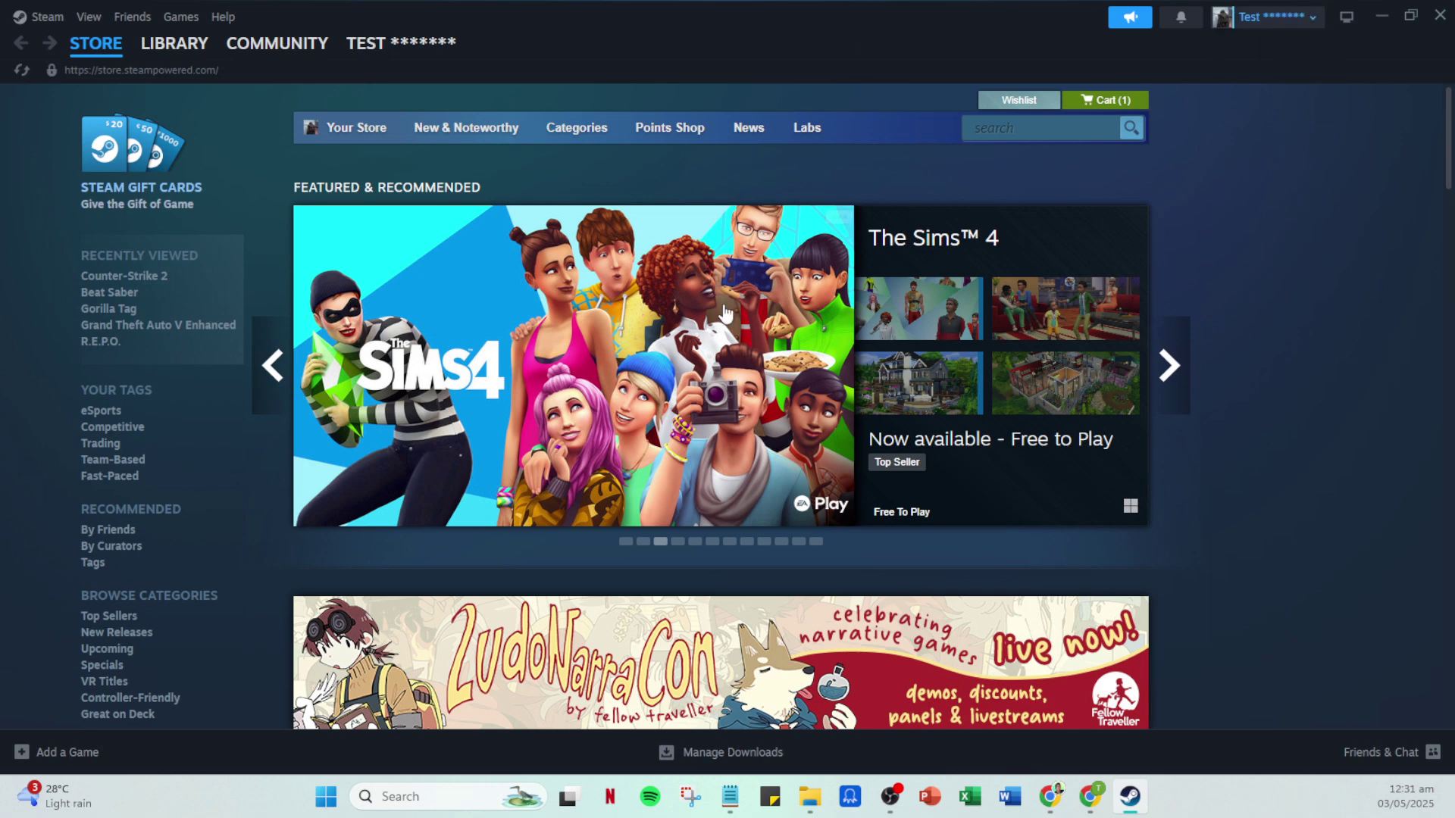
mouse_move(126, 85)
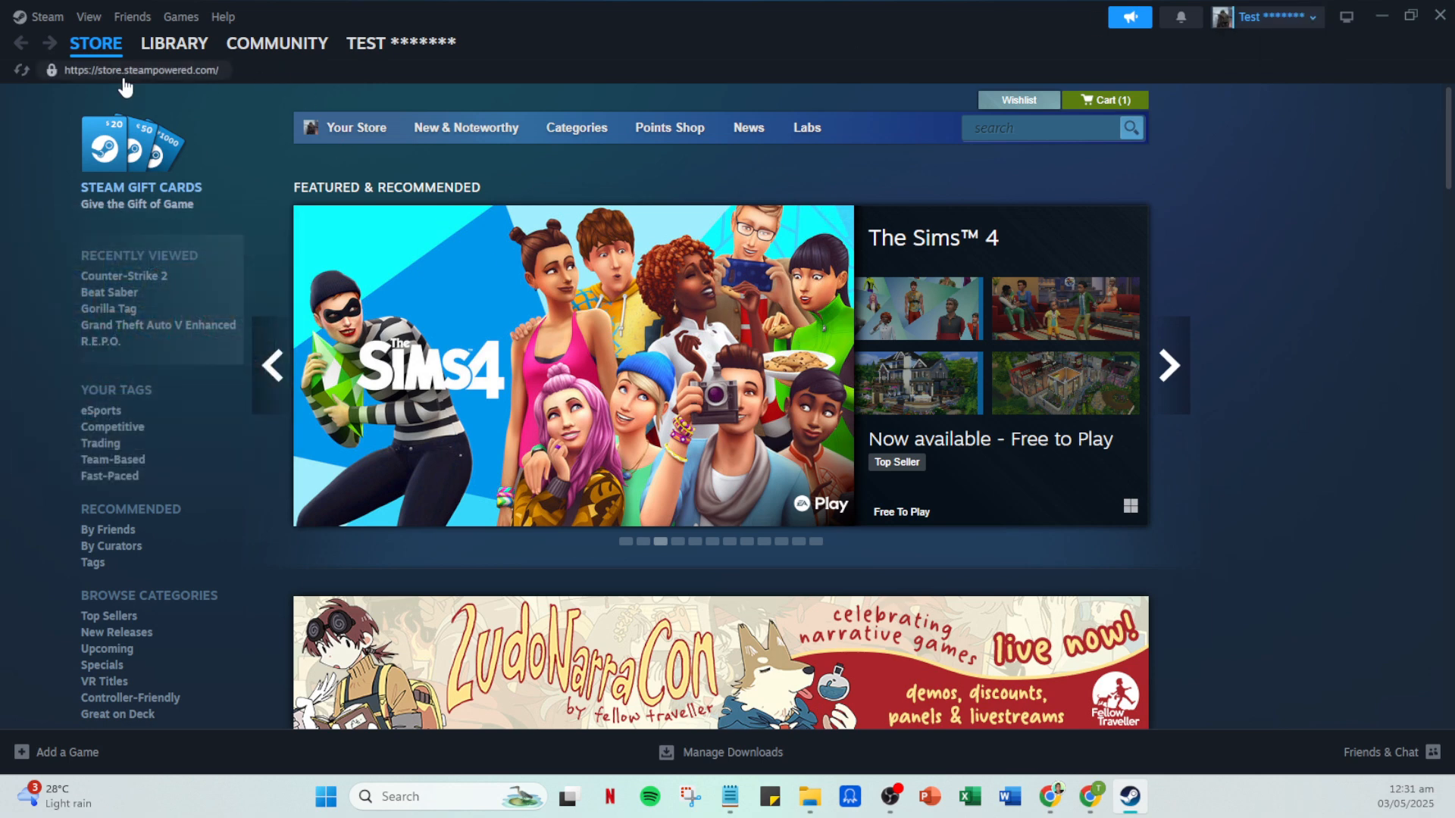
Browse the store home page down to the 'Because you played Counter-Strike 2' row.
left_click(96, 42)
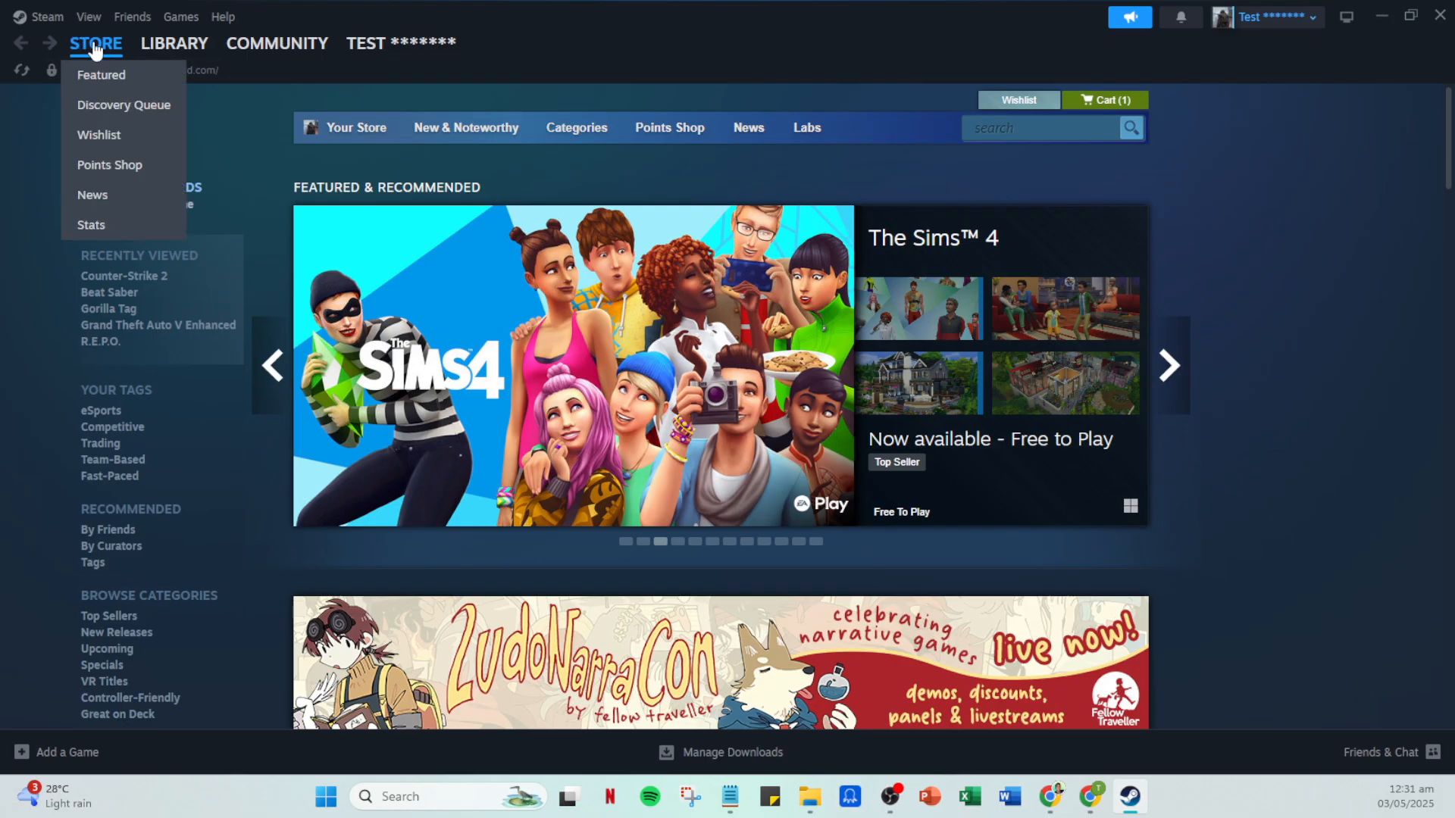
mouse_move(139, 49)
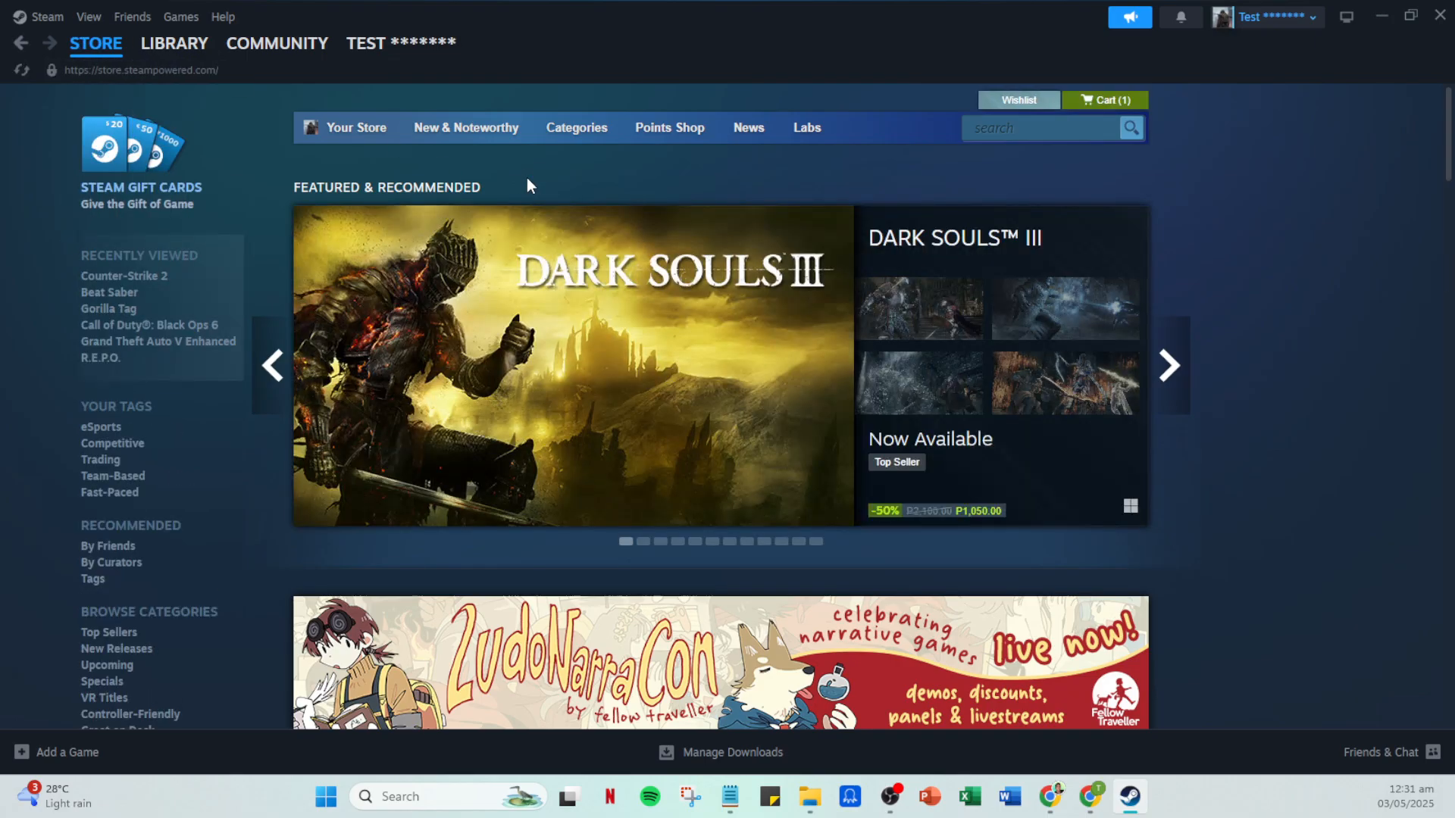
mouse_move(552, 179)
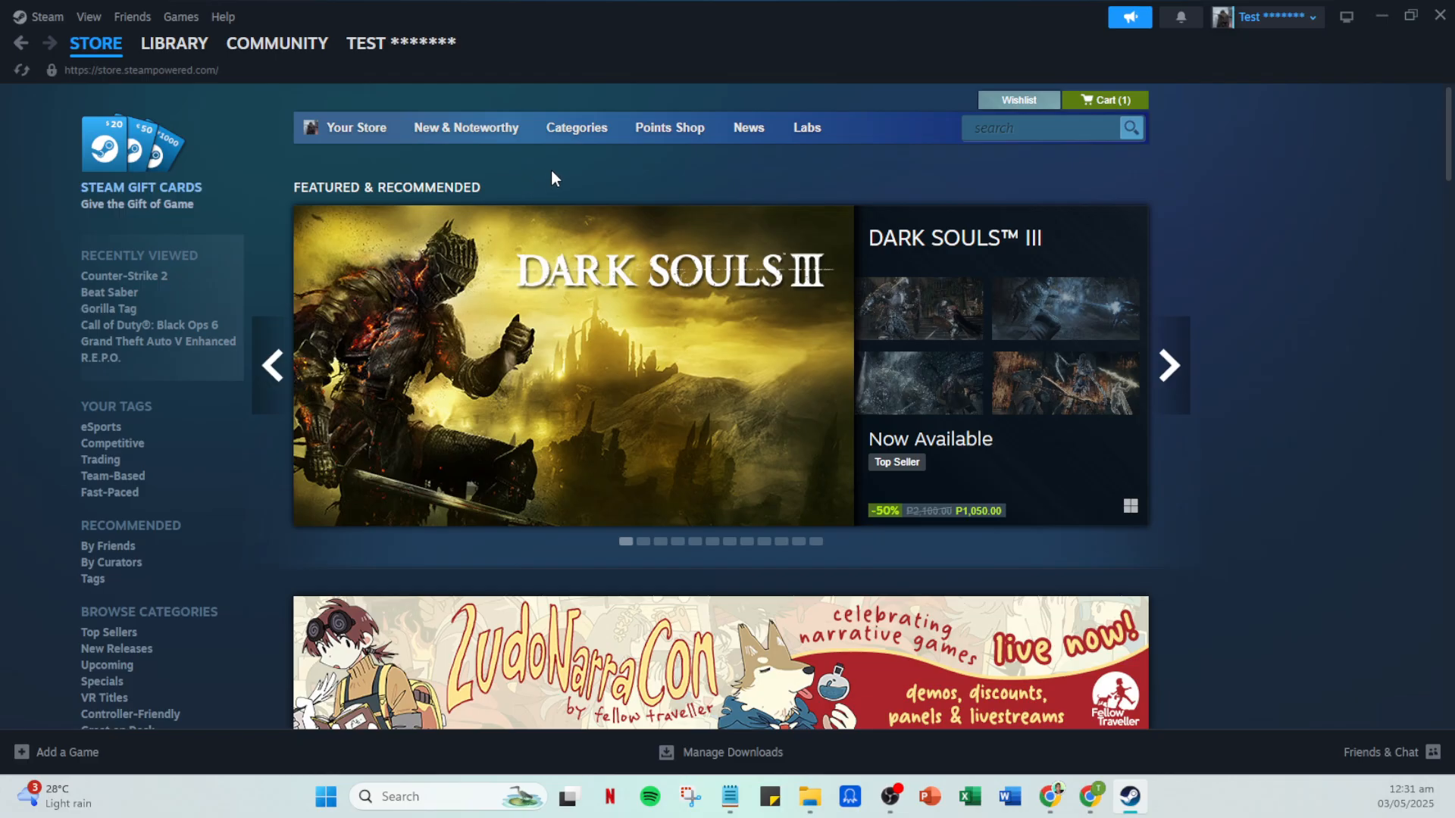
scroll("down", 3)
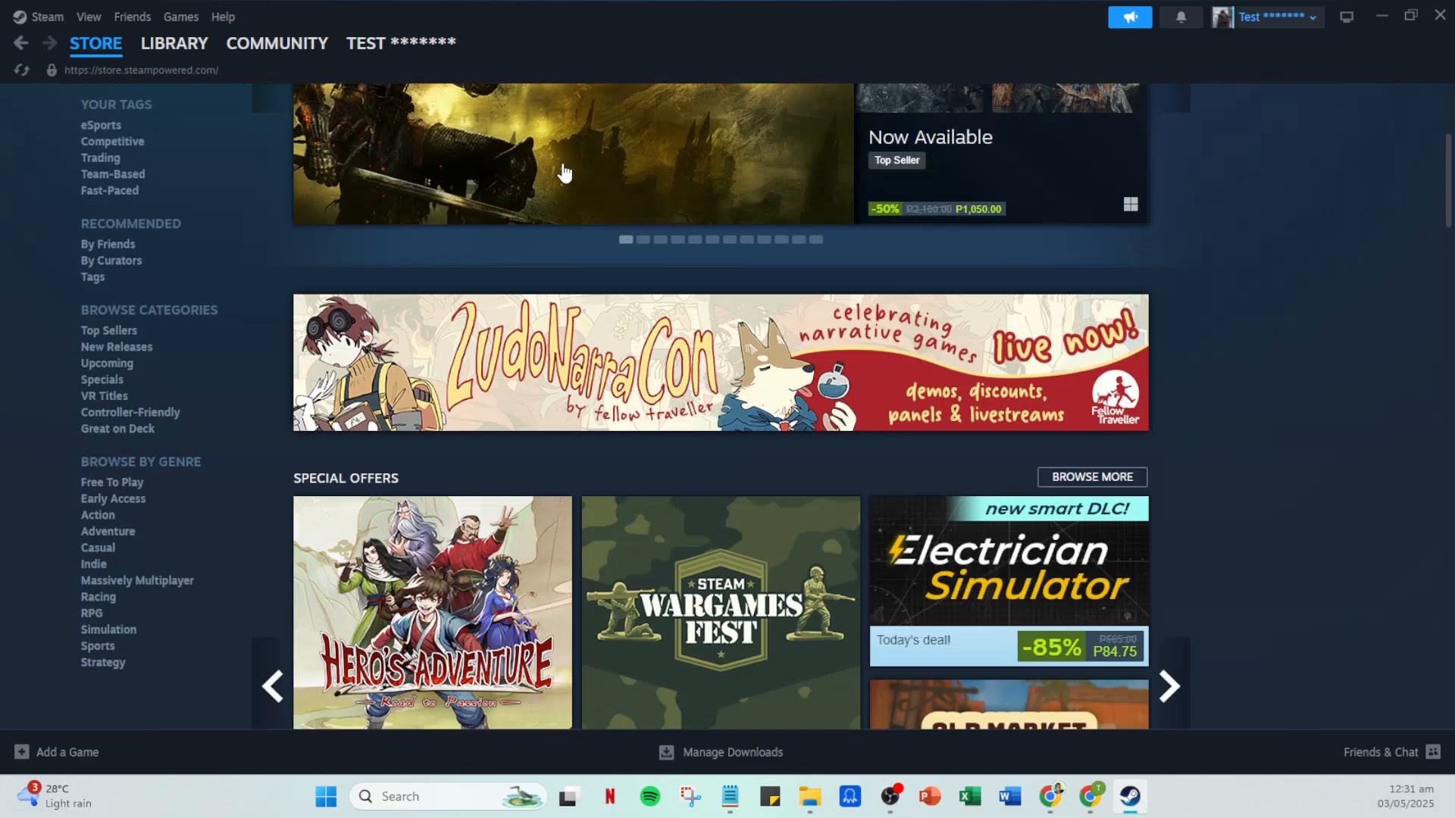
scroll("down", 3)
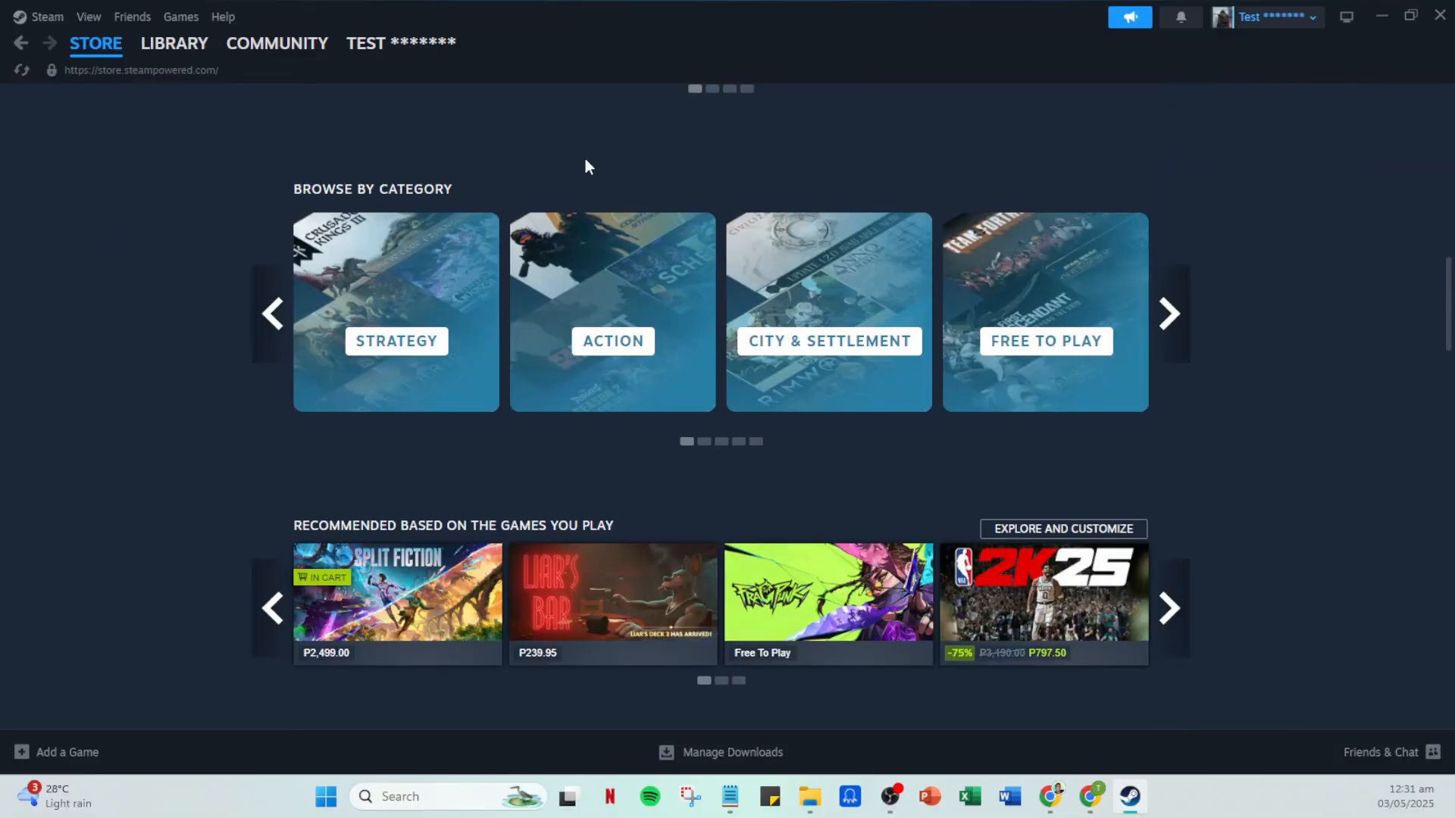
scroll("down", 3)
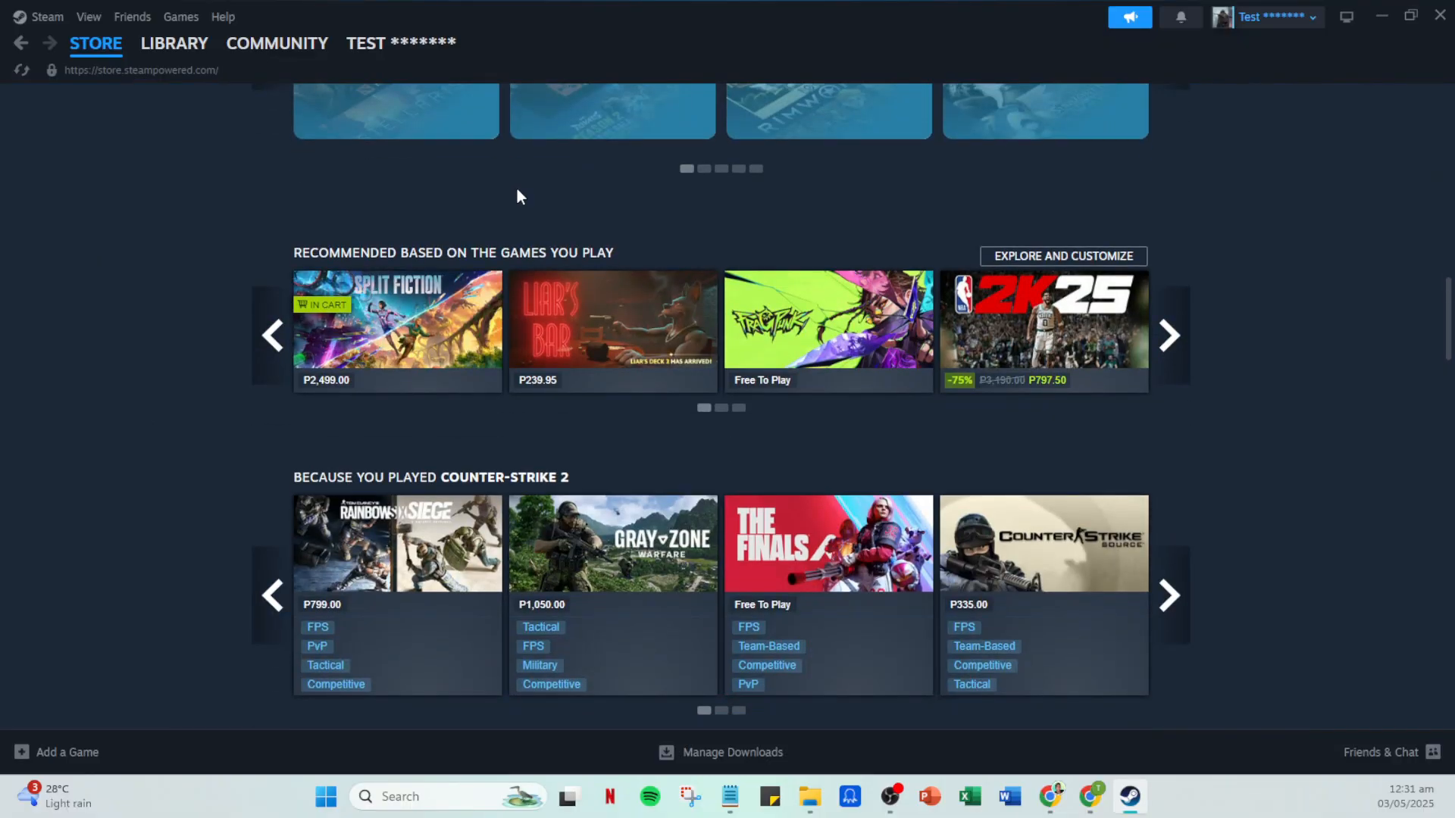
mouse_move(612, 348)
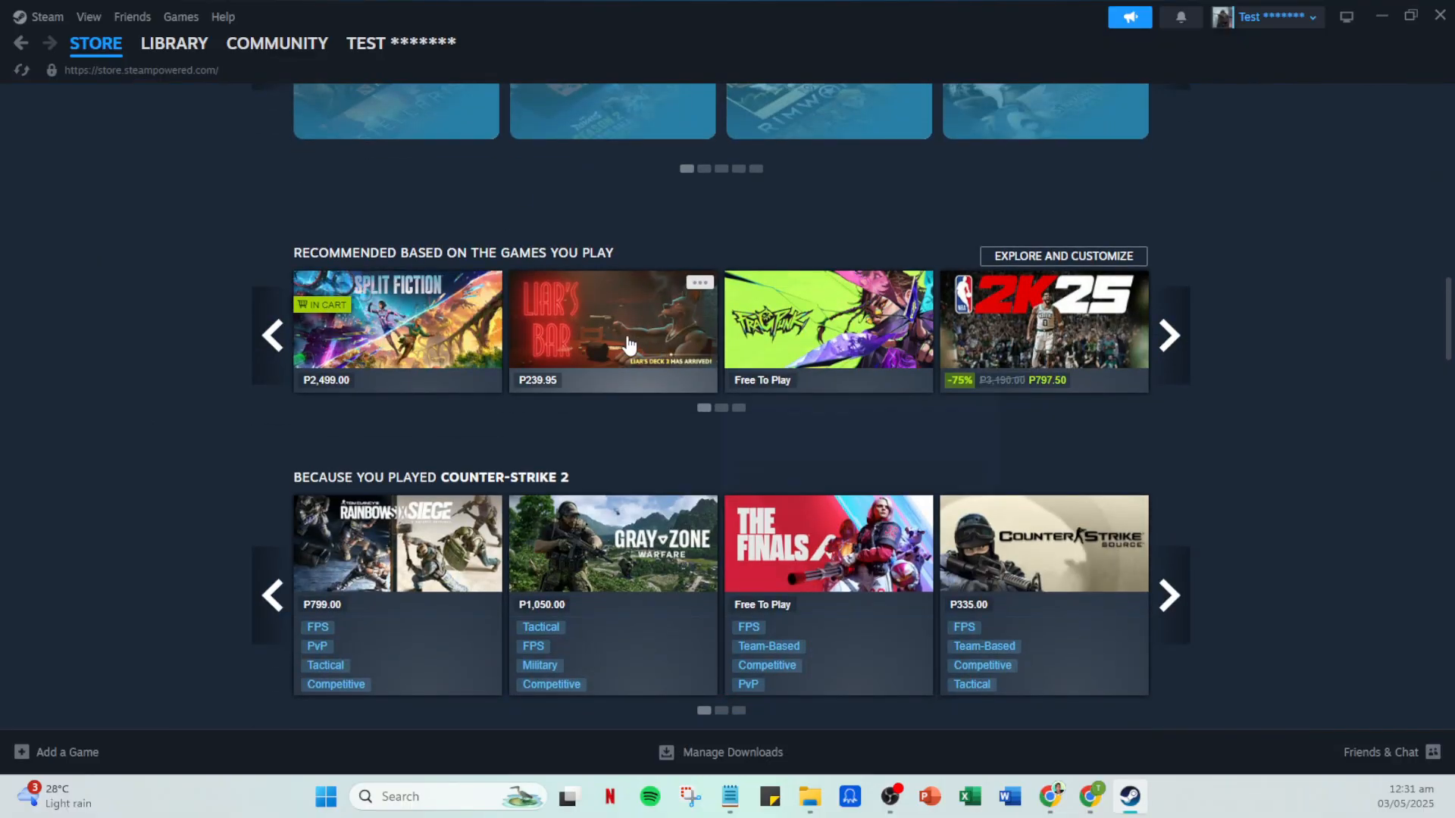
mouse_move(602, 561)
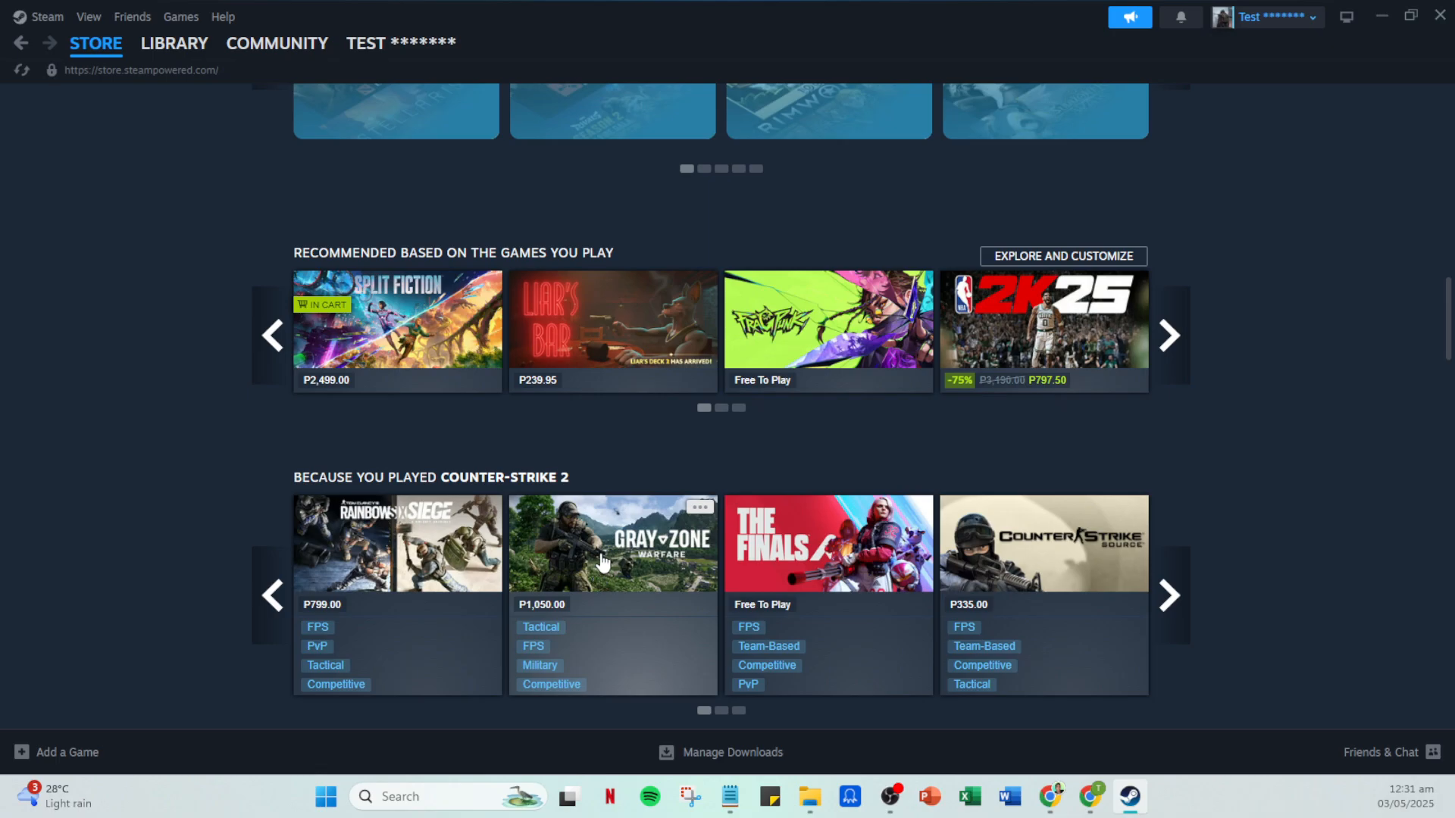
mouse_move(608, 551)
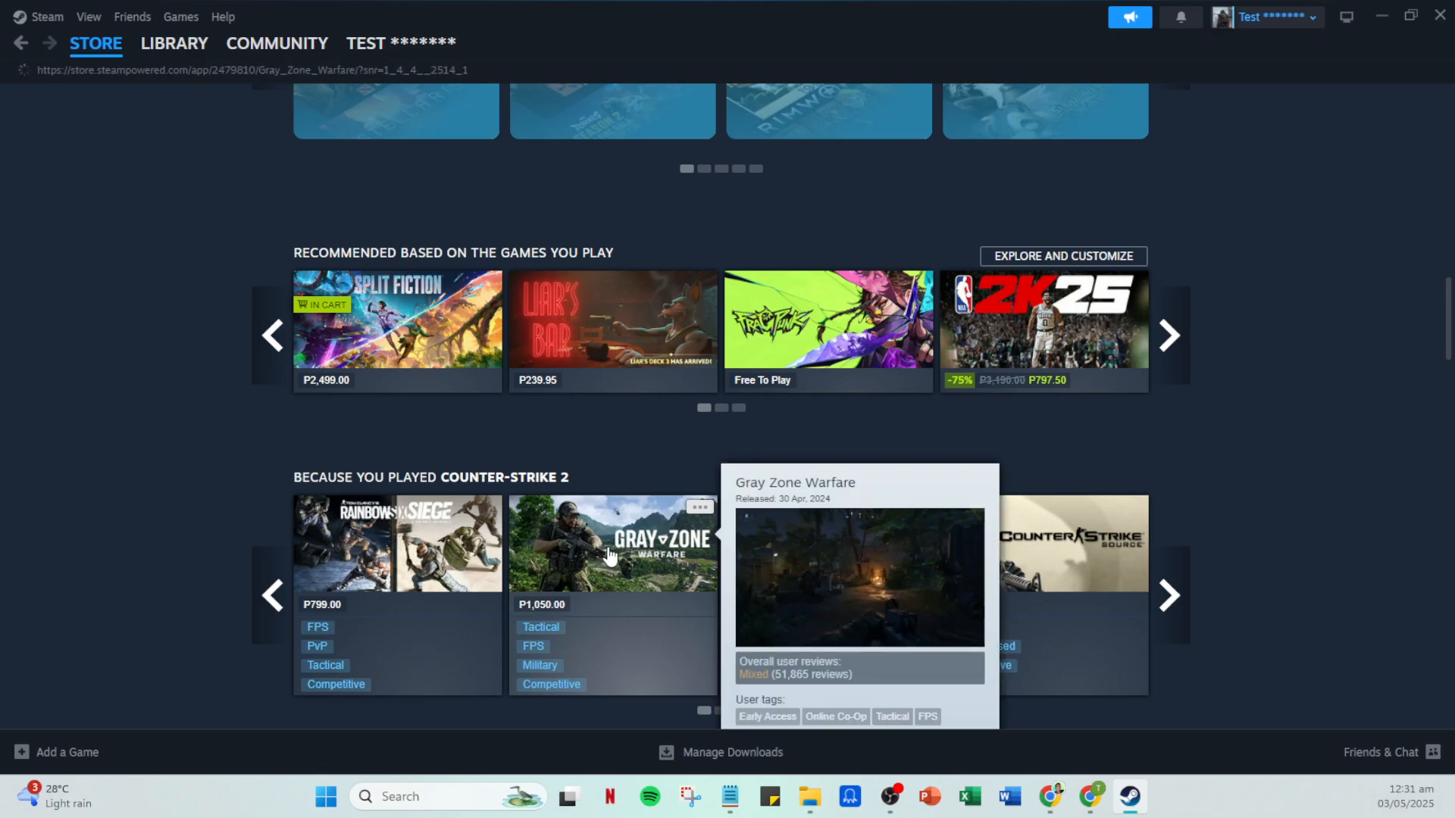
View Gray Zone Warfare's store page and trailer, reaching the 'Buy Gray Zone Warfare' section.
left_click(612, 544)
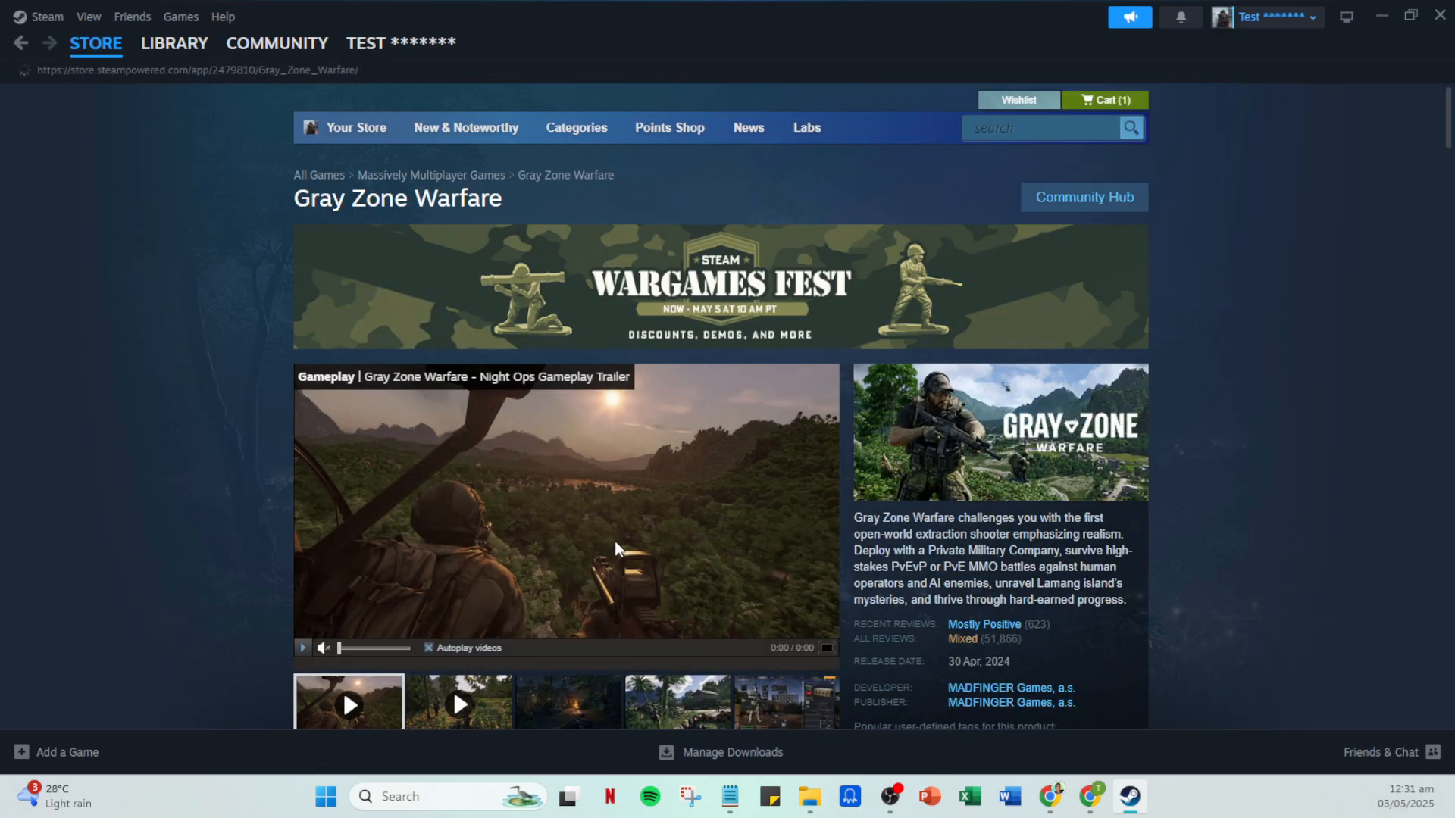
left_click(303, 647)
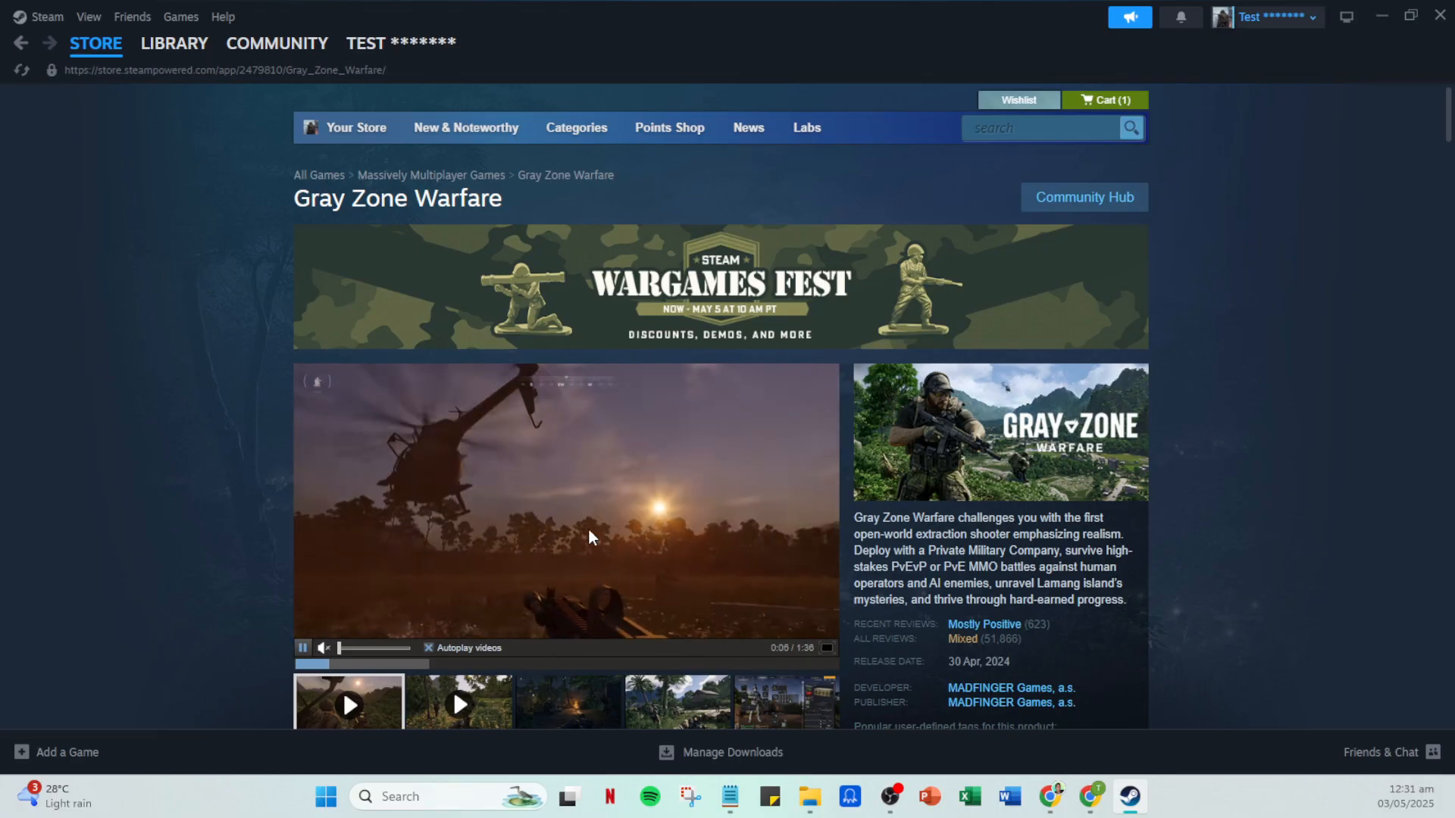
scroll("down", 3)
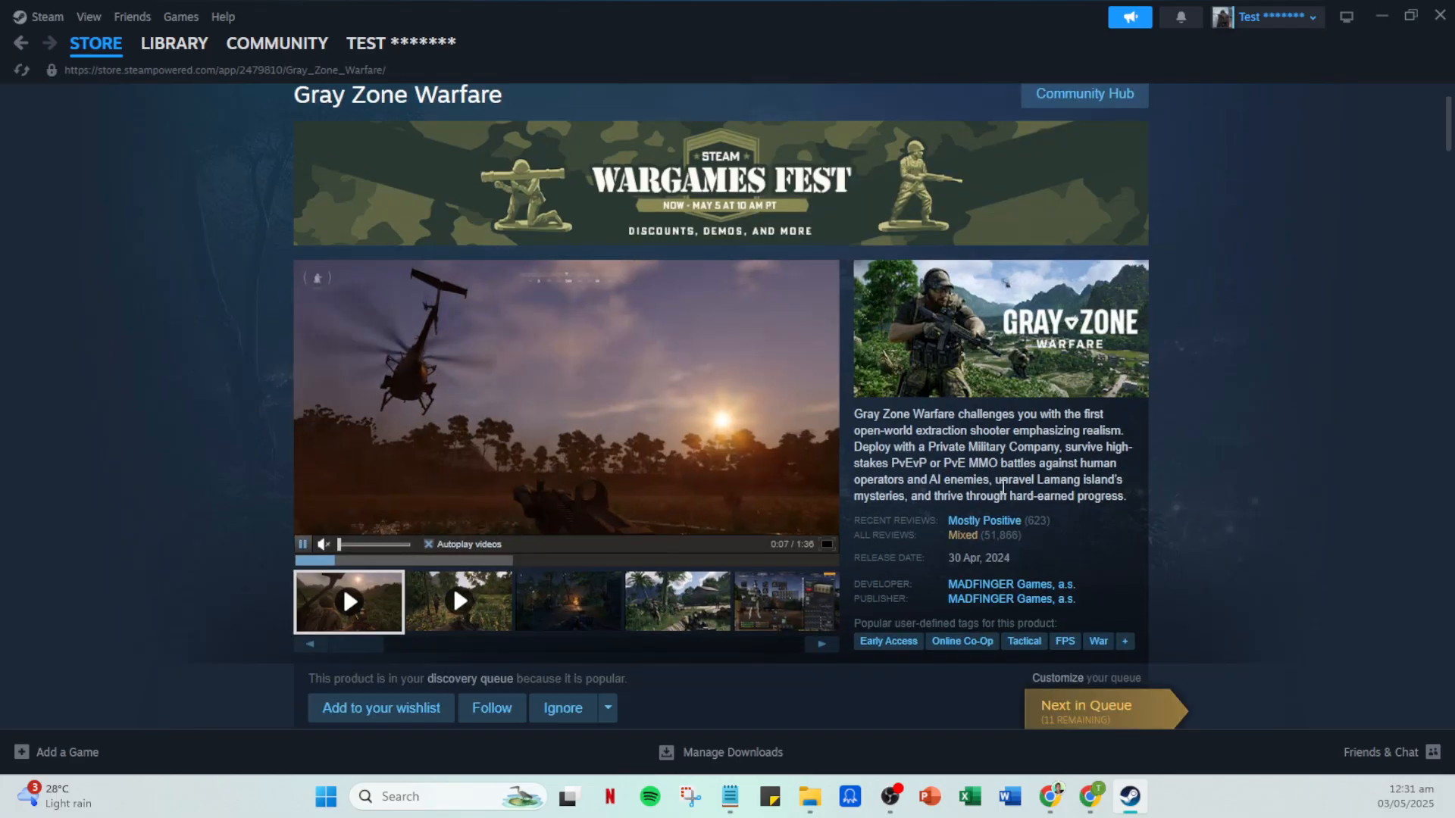
scroll("down", 3)
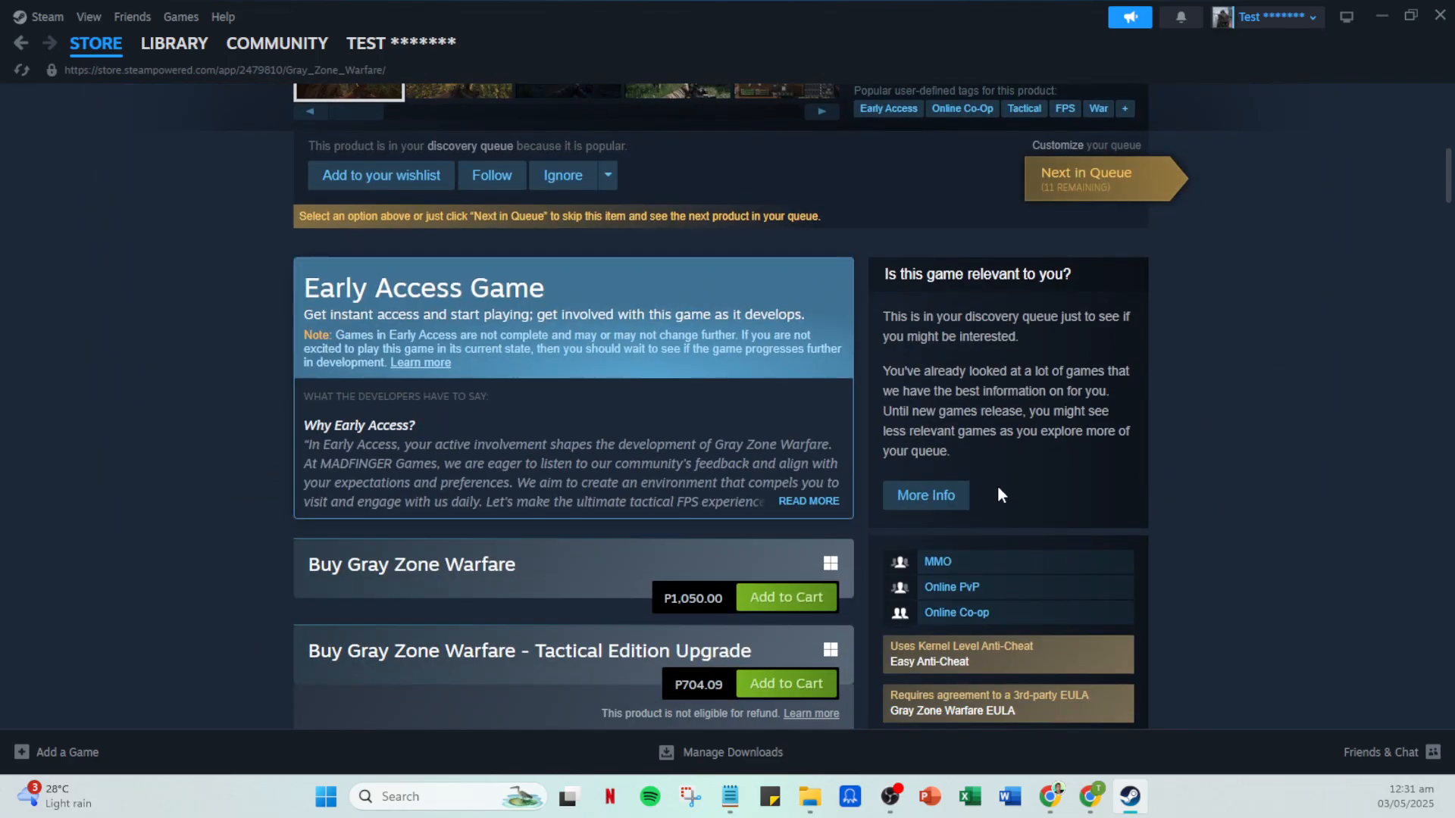
scroll("down", 3)
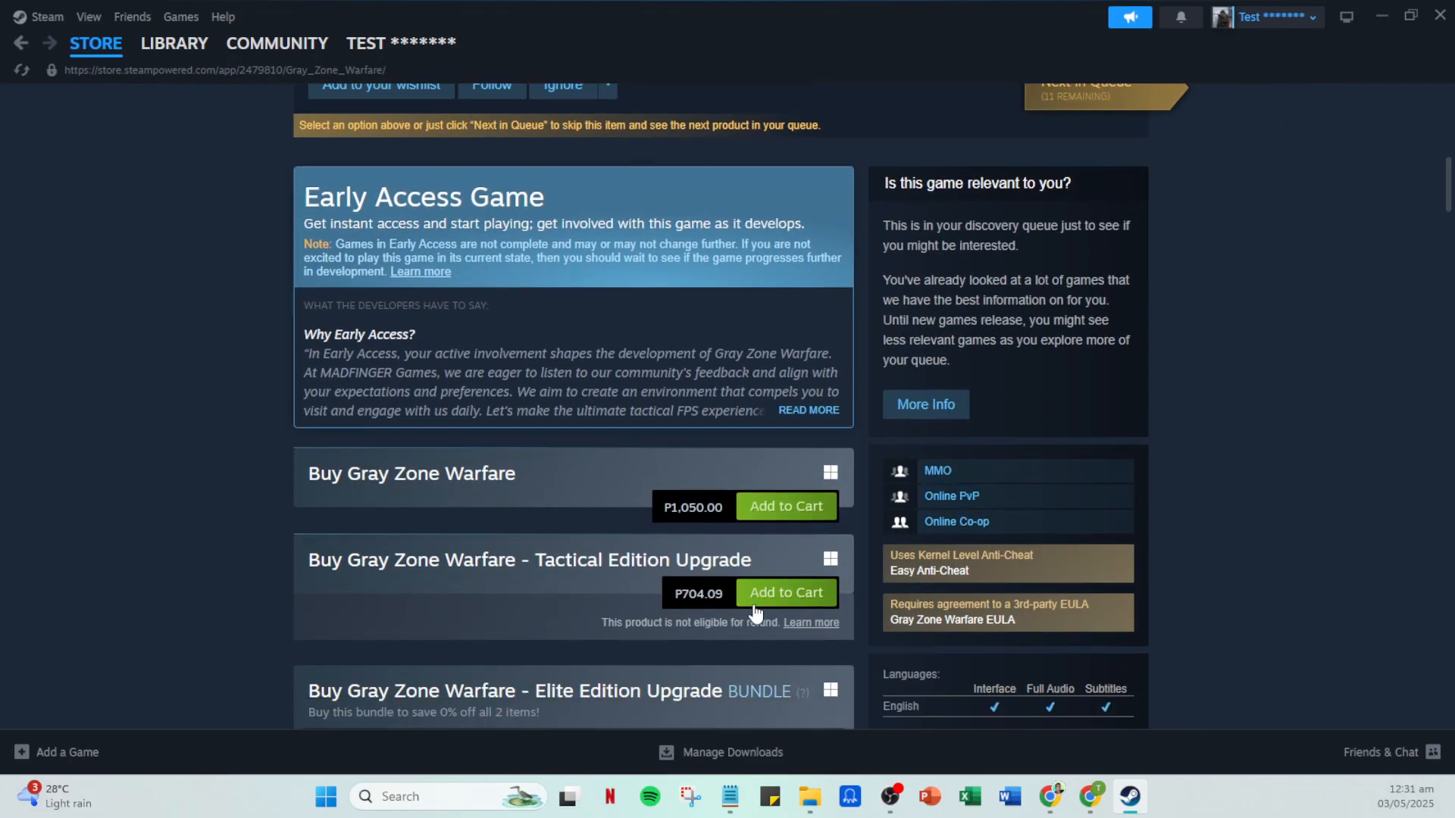
mouse_move(787, 592)
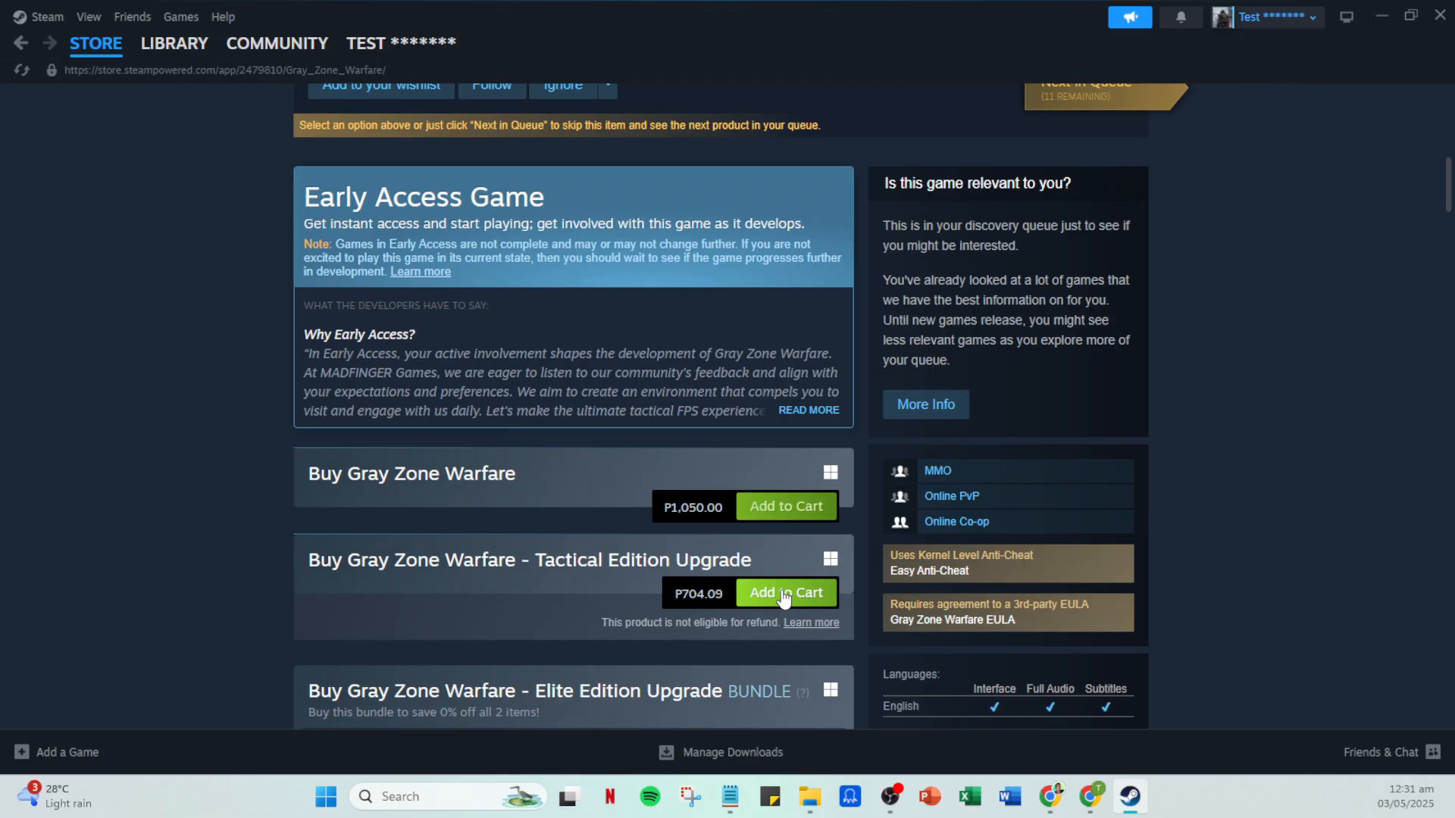
mouse_move(785, 506)
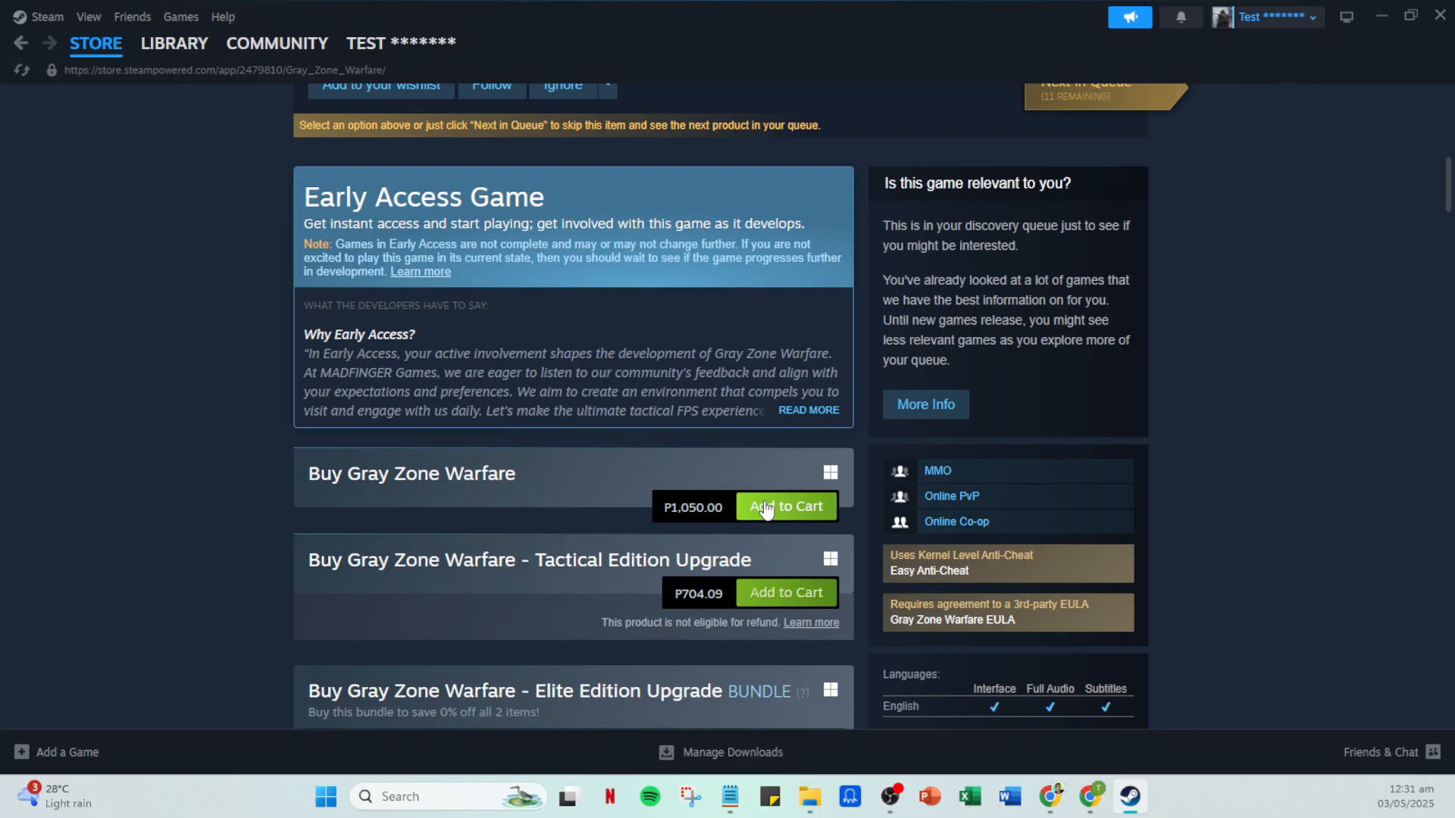
Add Gray Zone Warfare to the cart with Split Fiction (₱3,549.00 total), then return to the Featured store page.
left_click(785, 507)
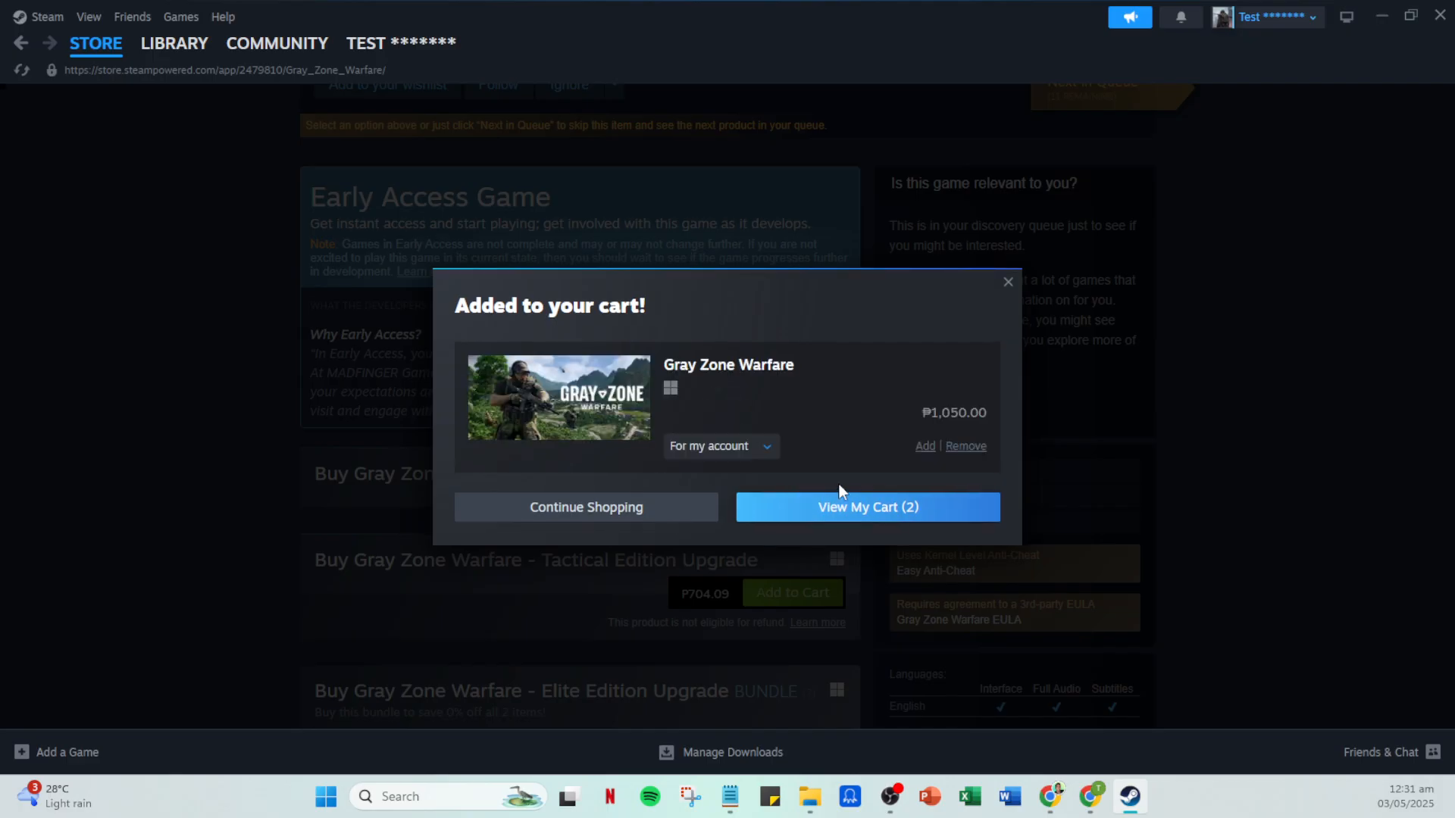
mouse_move(844, 510)
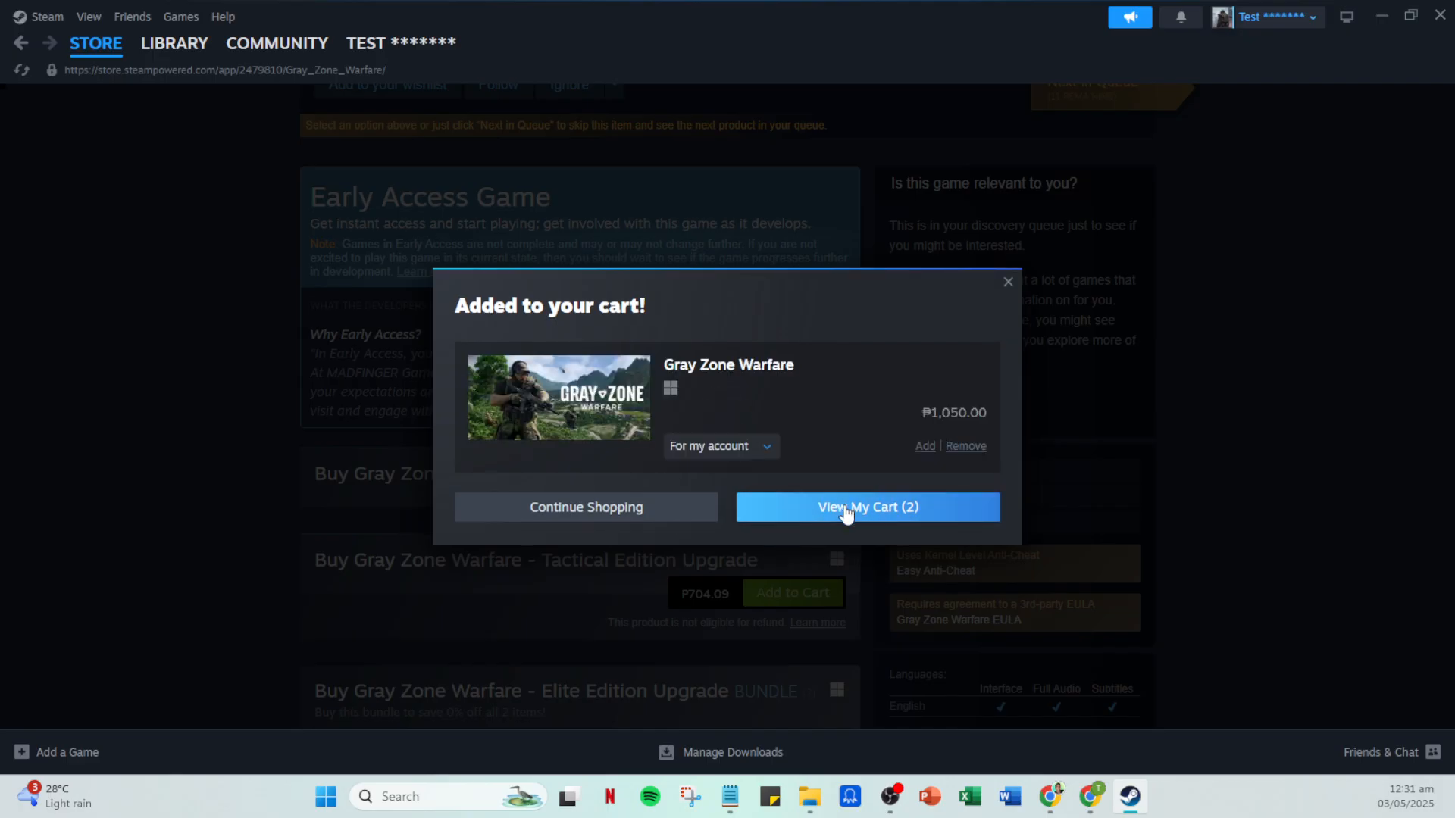
left_click(865, 506)
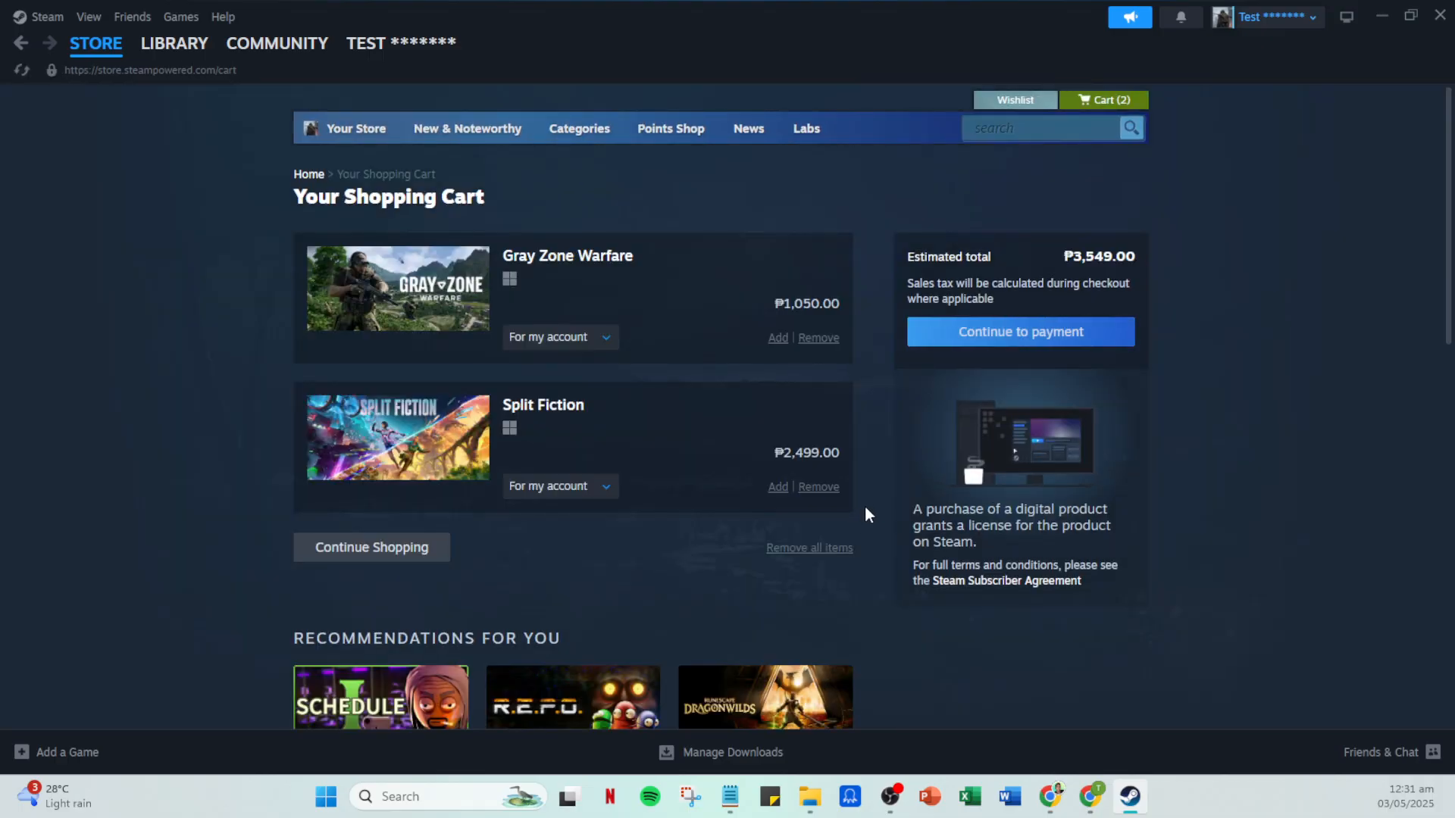
mouse_move(118, 150)
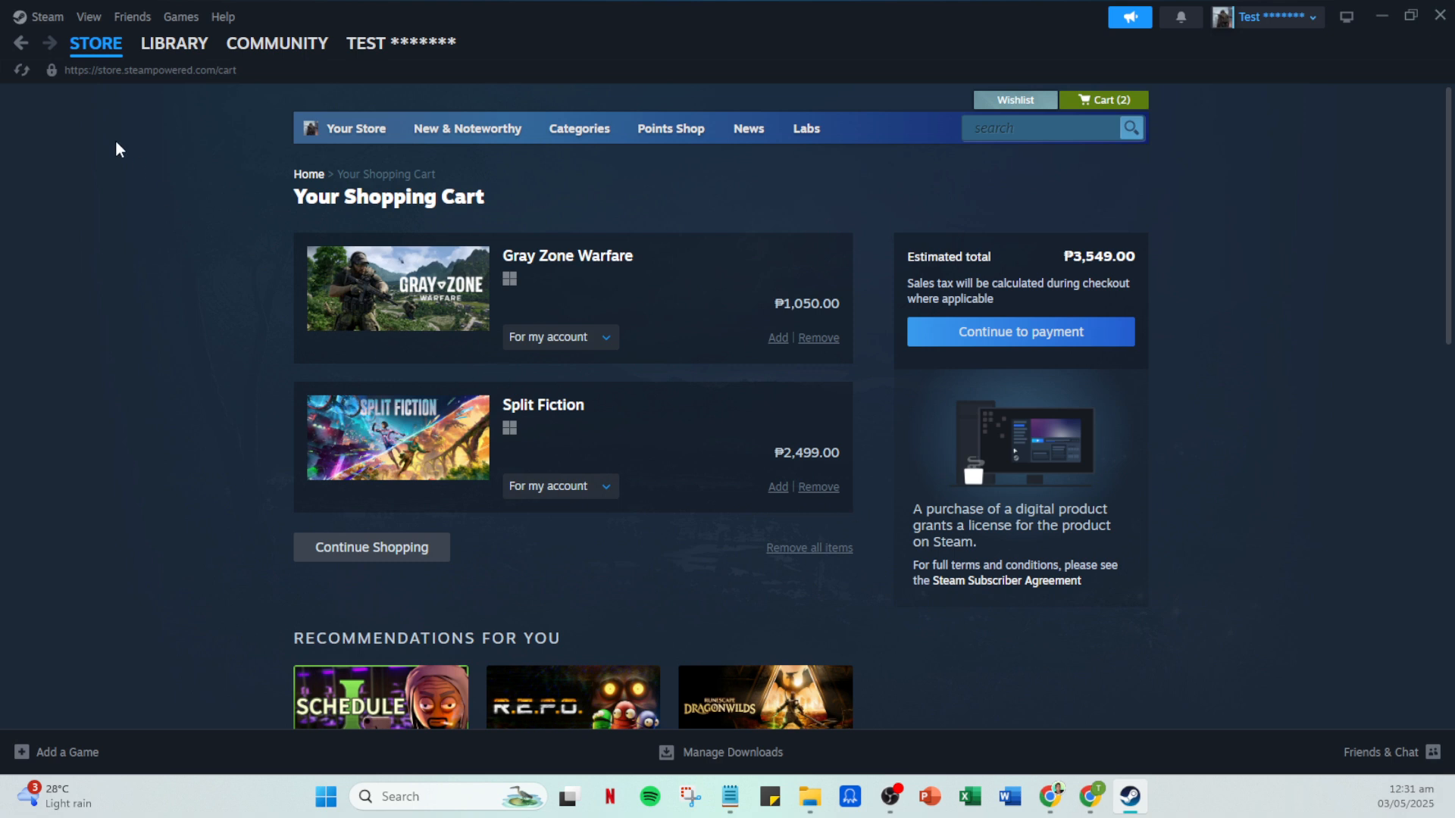
left_click(96, 44)
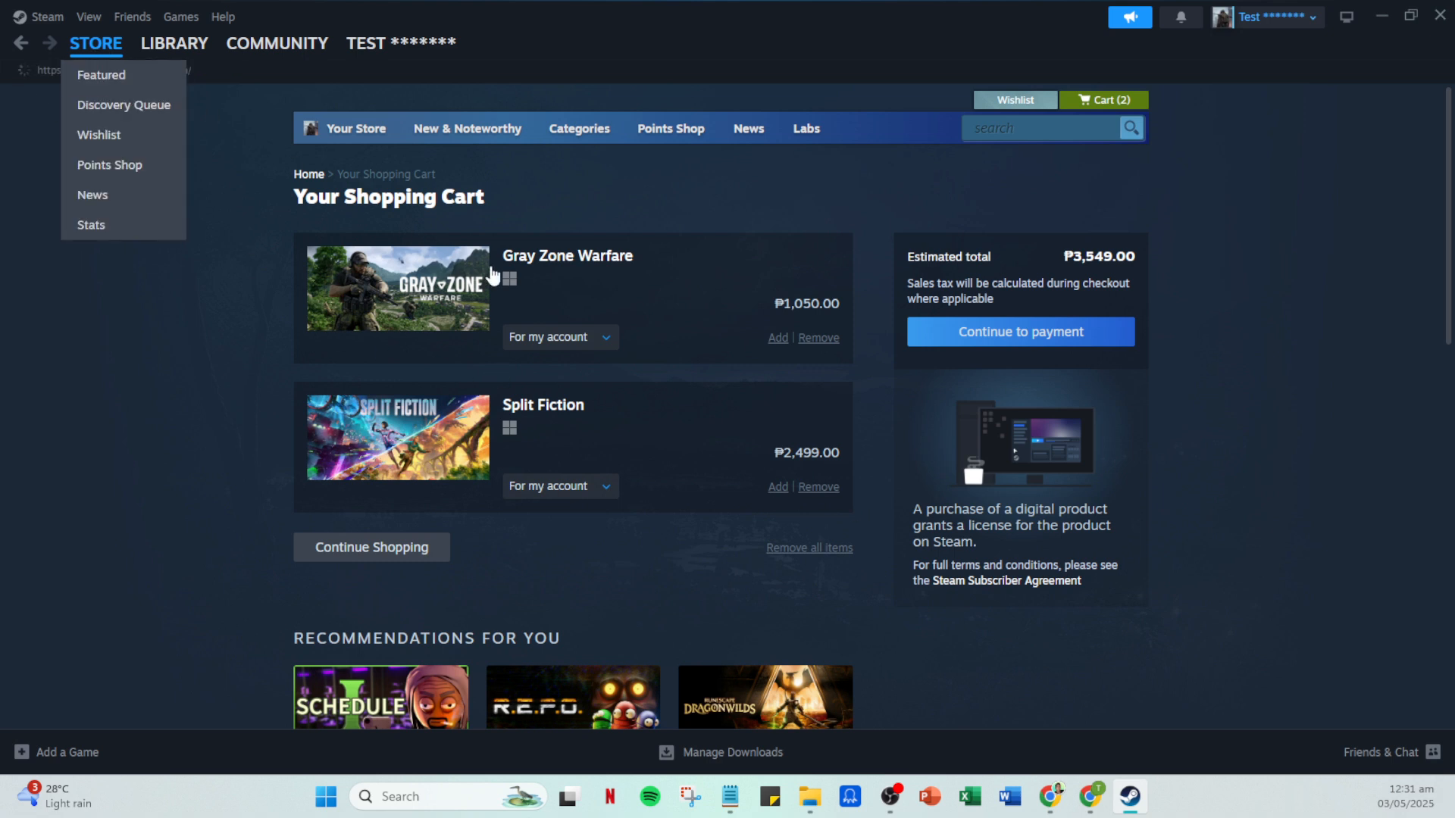
left_click(101, 74)
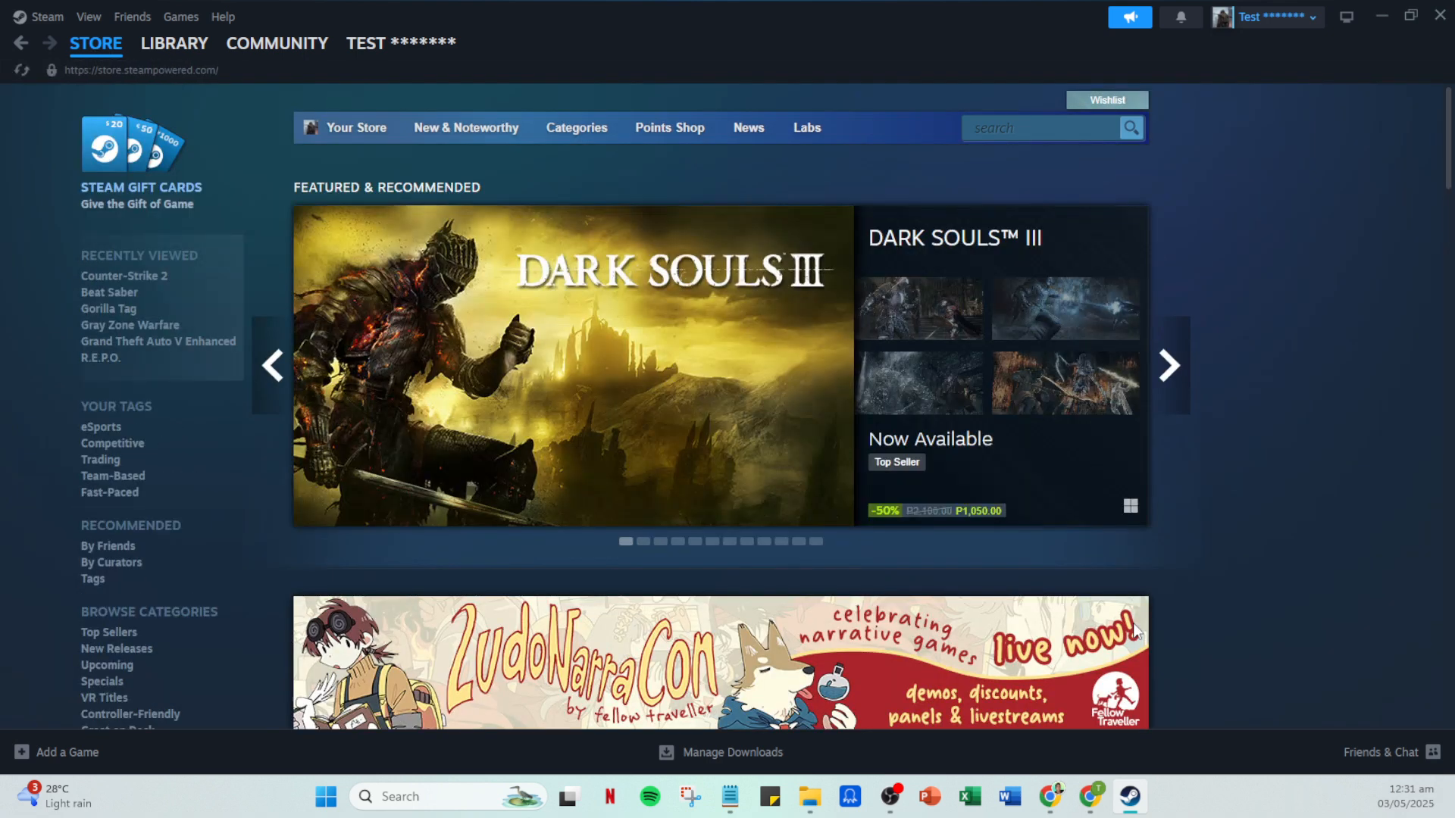